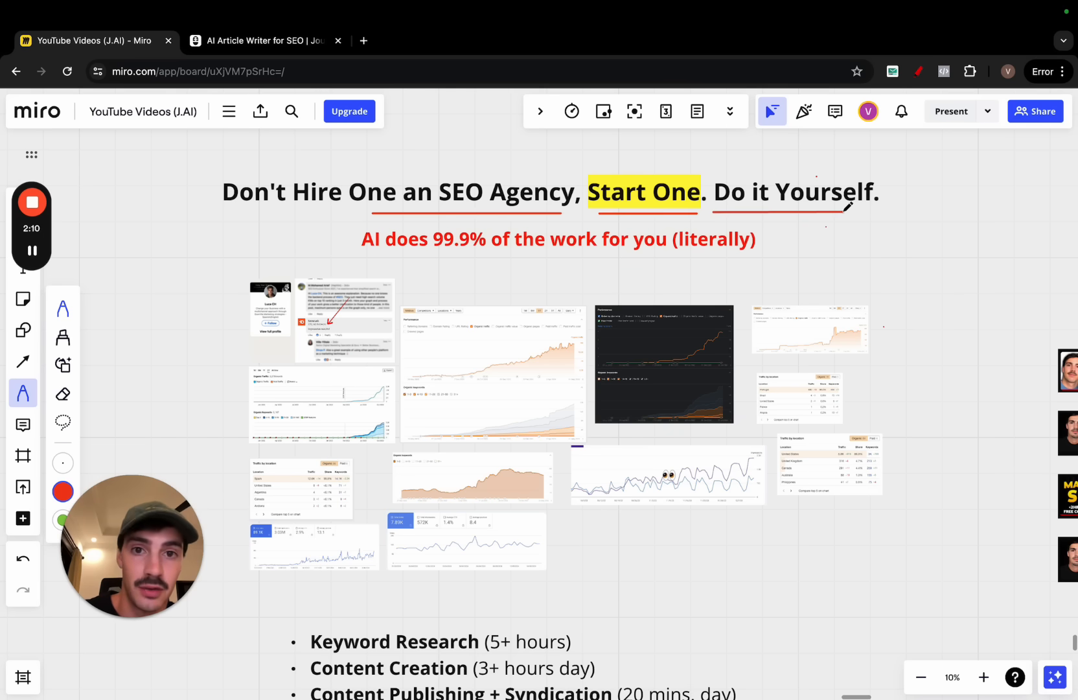
# Underline the headline and subtitle in red, circle the Semrush comment, and mark the traffic charts.
pyautogui.scroll(-3)
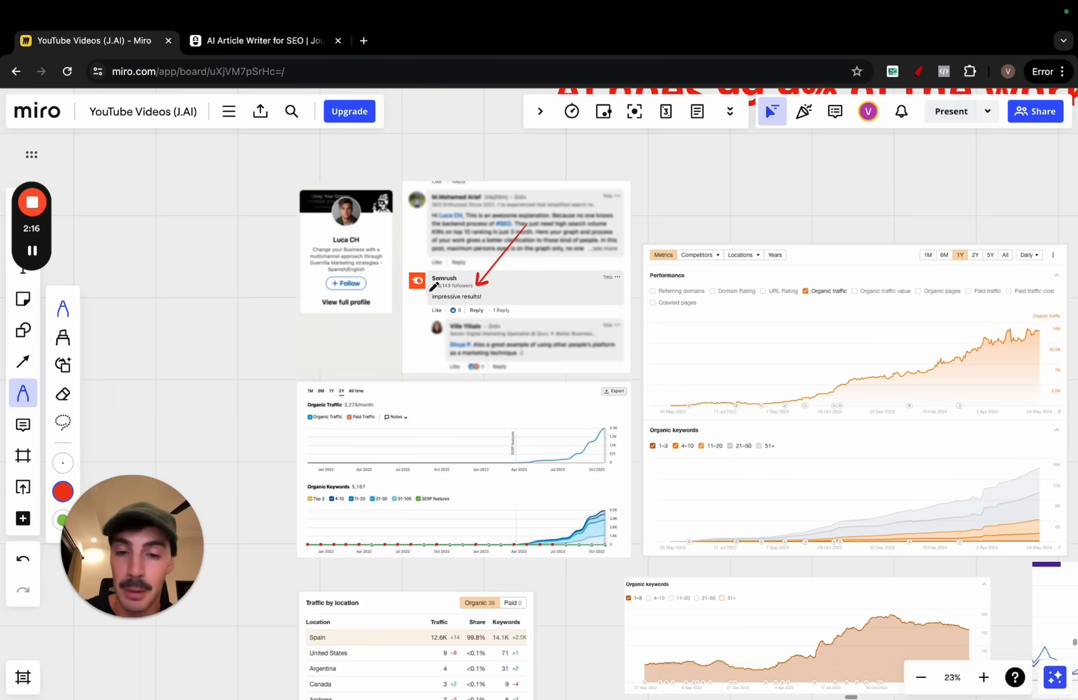
pyautogui.scroll(-3)
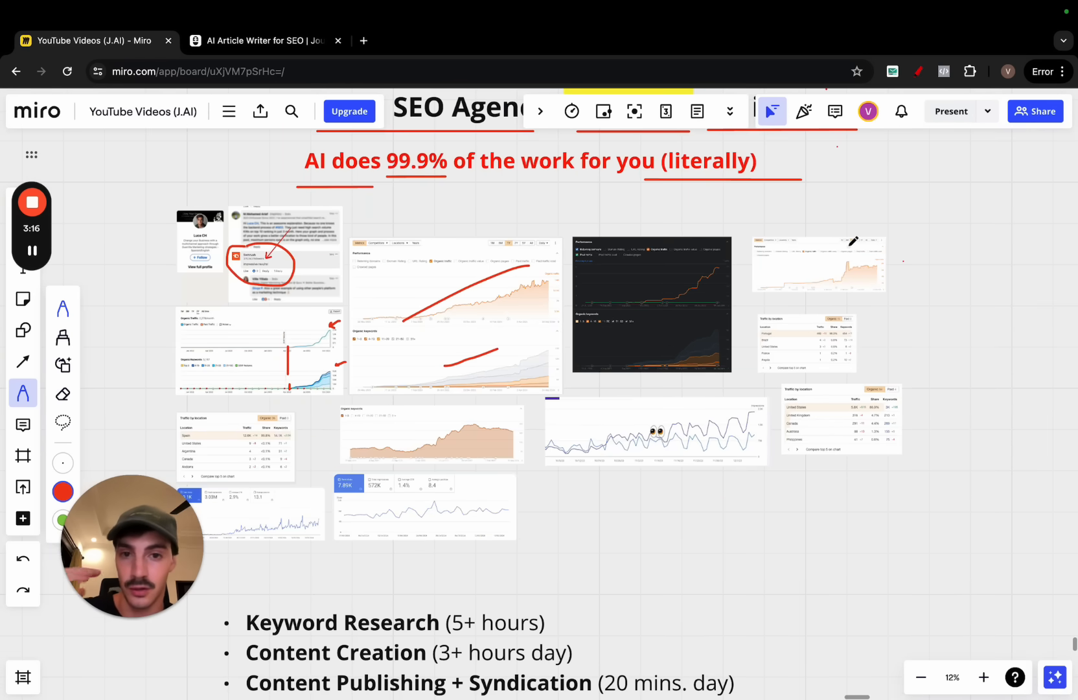
# Draw a red bracket beside the four YouTube course cards with an arrow toward each.
pyautogui.scroll(-3)
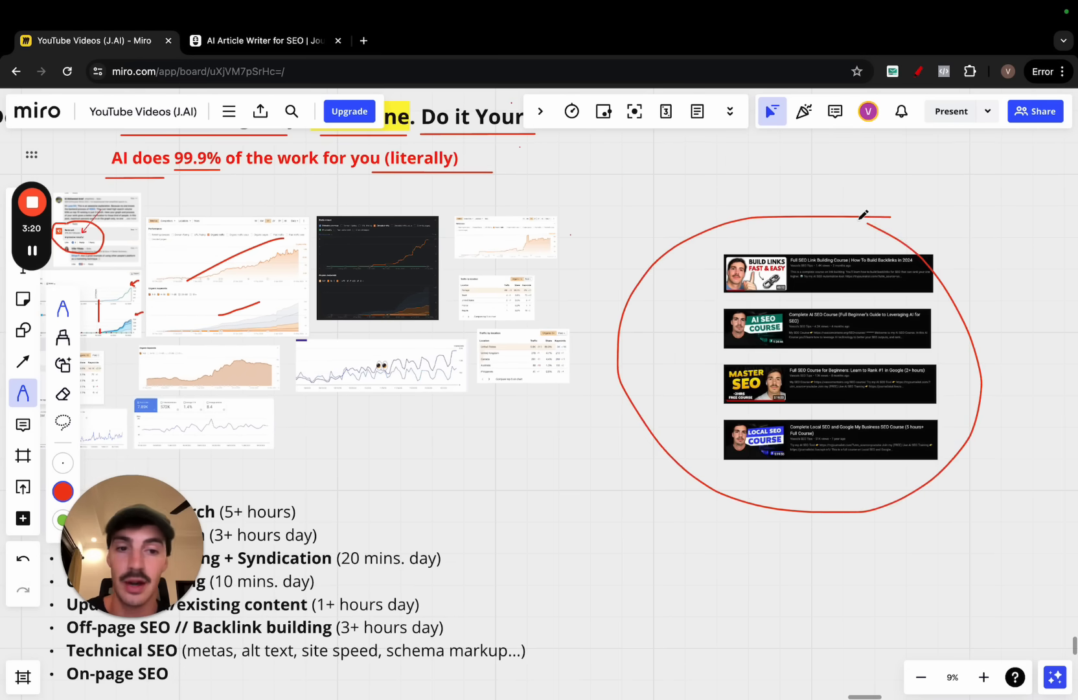
pyautogui.click(982, 677)
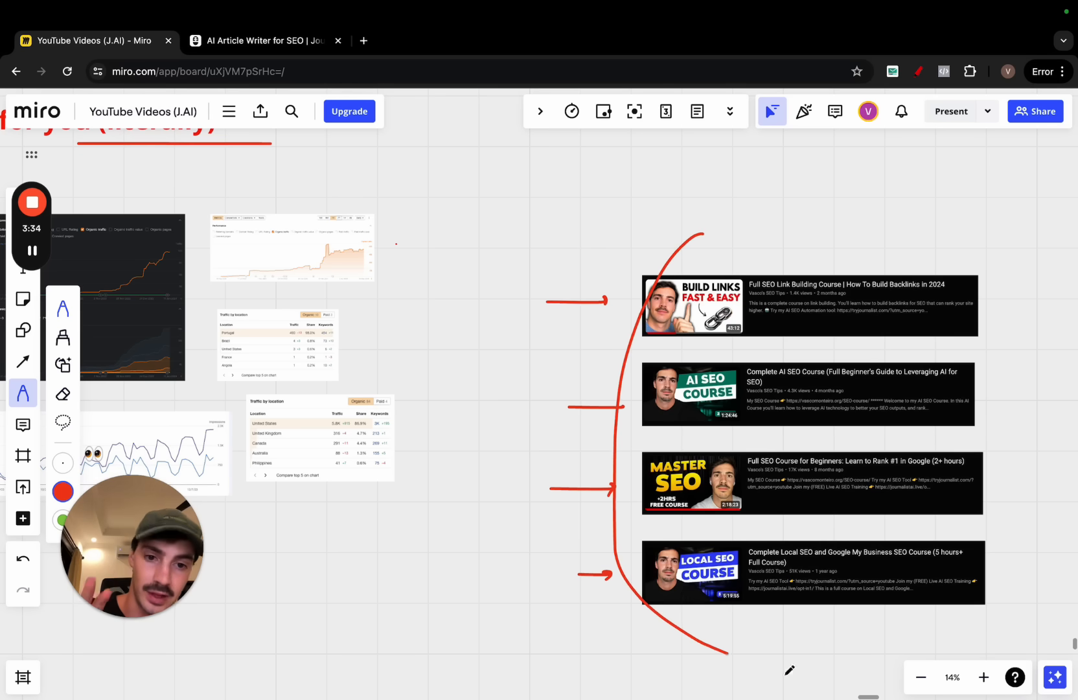
# Underline '5+ hours' under Keyword Research and hand-draw large red letters beside the bullet list.
pyautogui.scroll(-3)
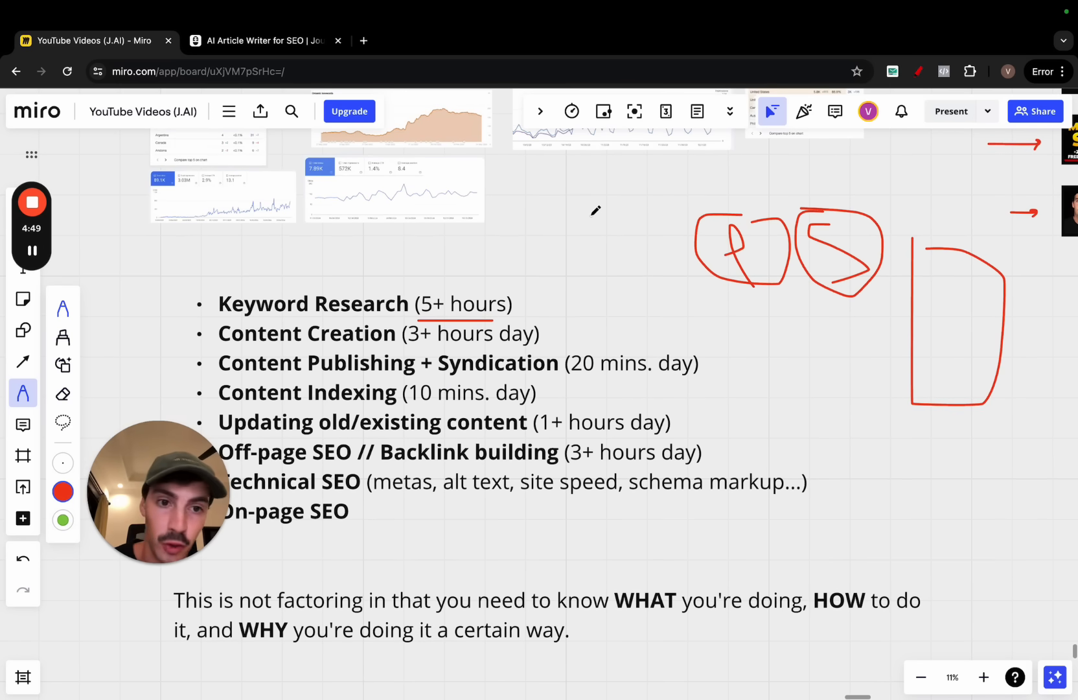
pyautogui.scroll(-3)
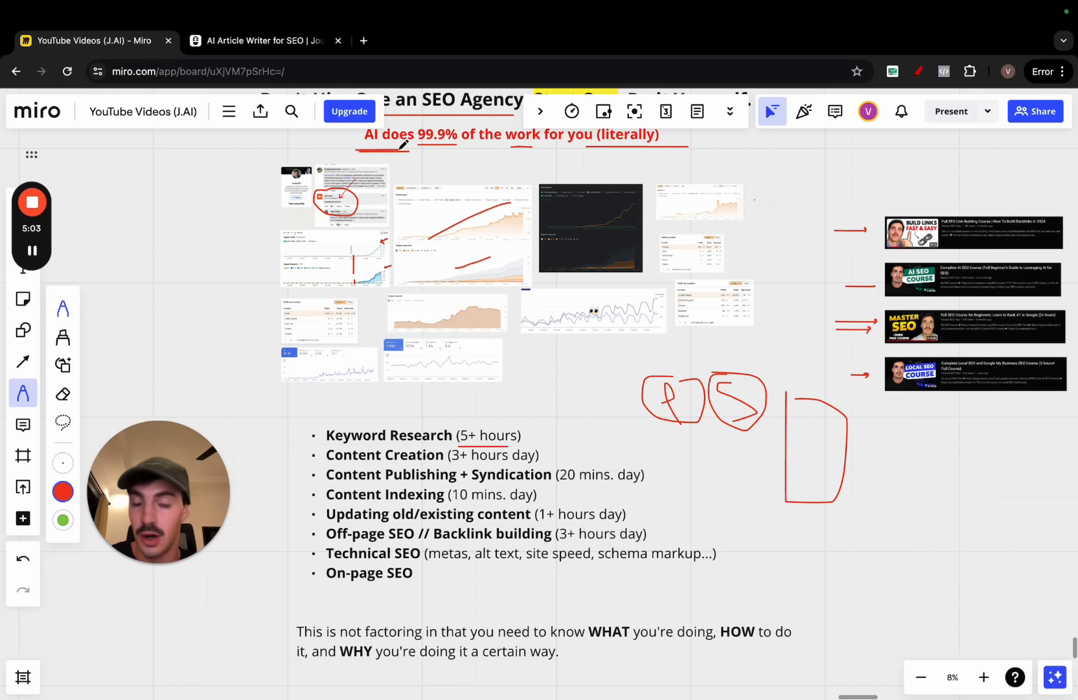
pyautogui.moveTo(529, 397)
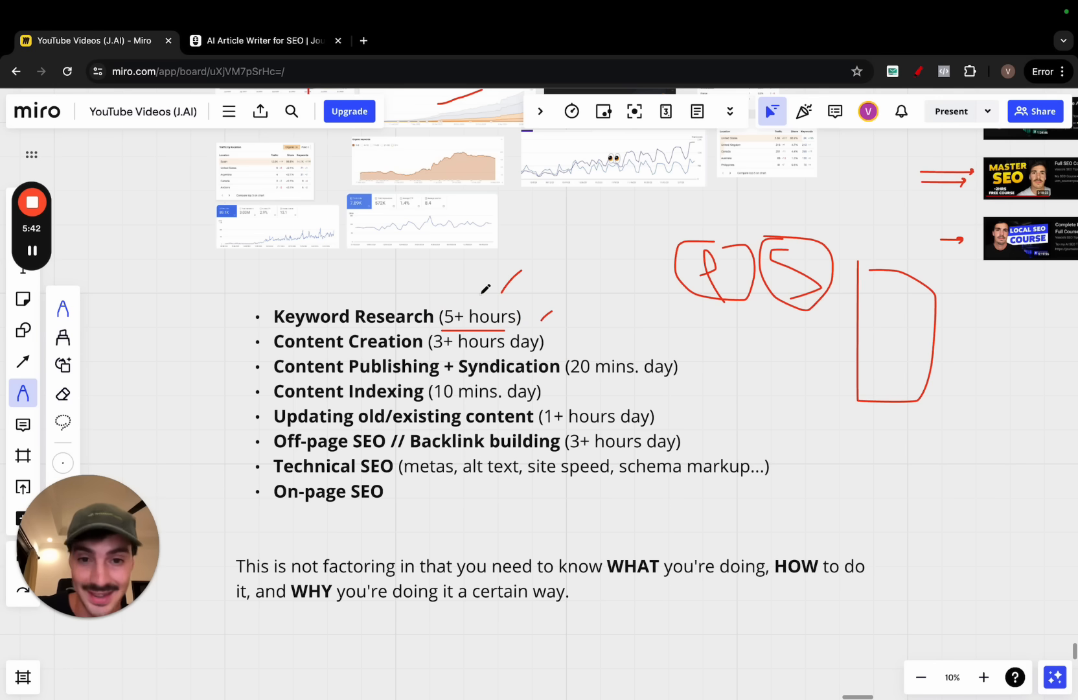
pyautogui.moveTo(535, 242)
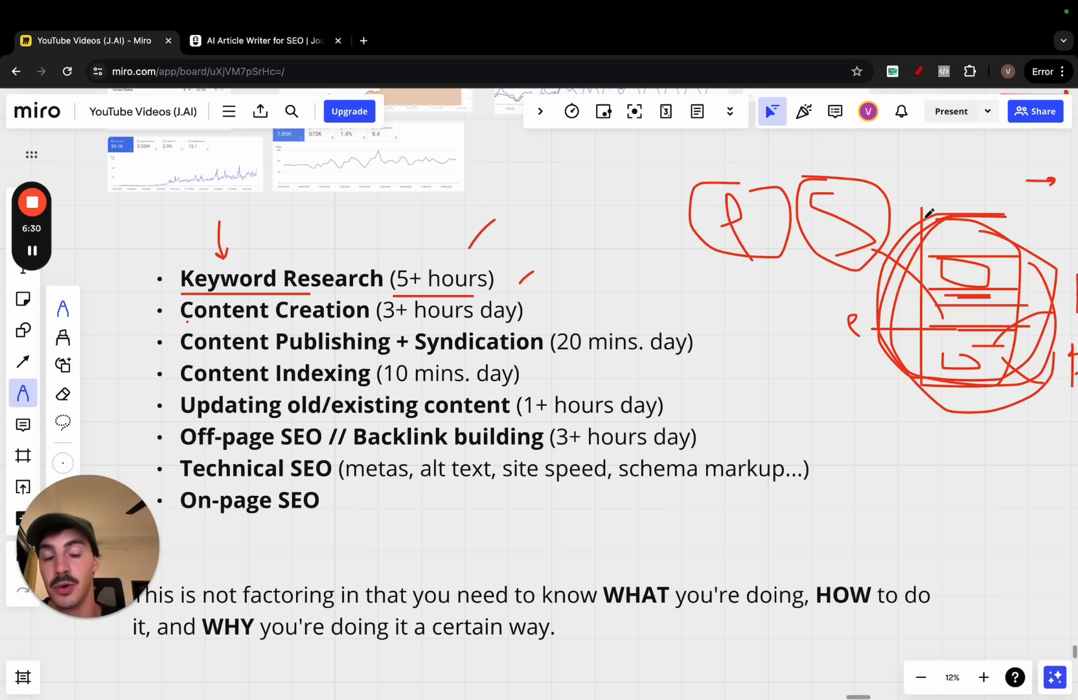
pyautogui.moveTo(933, 242)
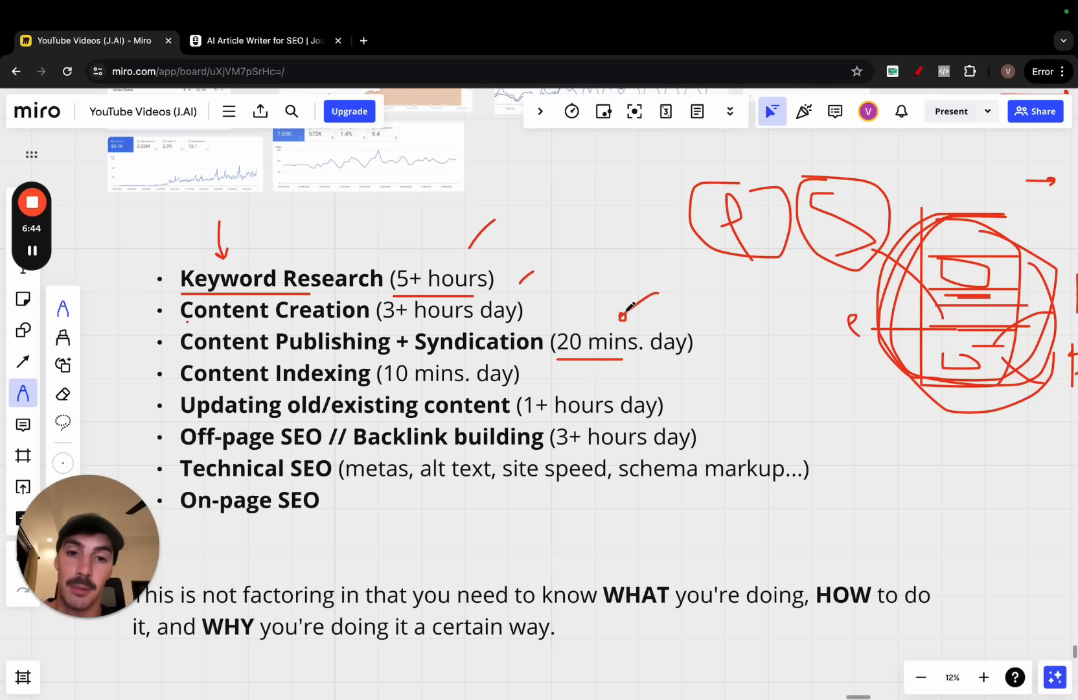
# Underline 'Content Indexing' and draw red arrows near '20 mins.' and at 'Updating old/existing content'.
pyautogui.scroll(-3)
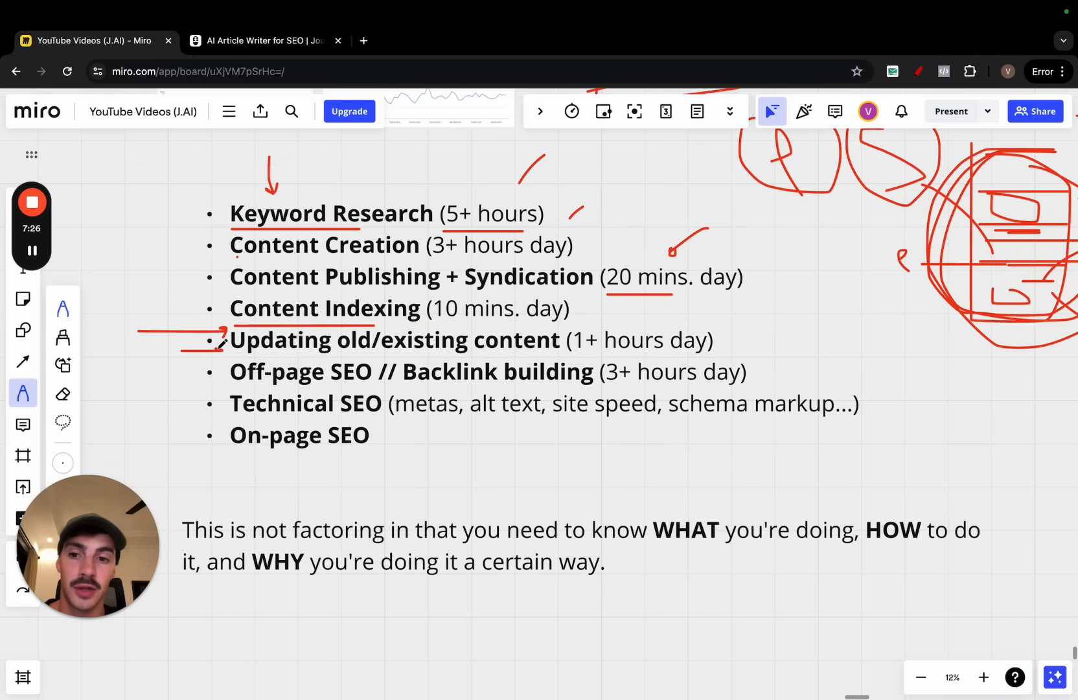
# Circle the task list, closing note and course videos, then switch to the Journalist AI tab.
pyautogui.scroll(-3)
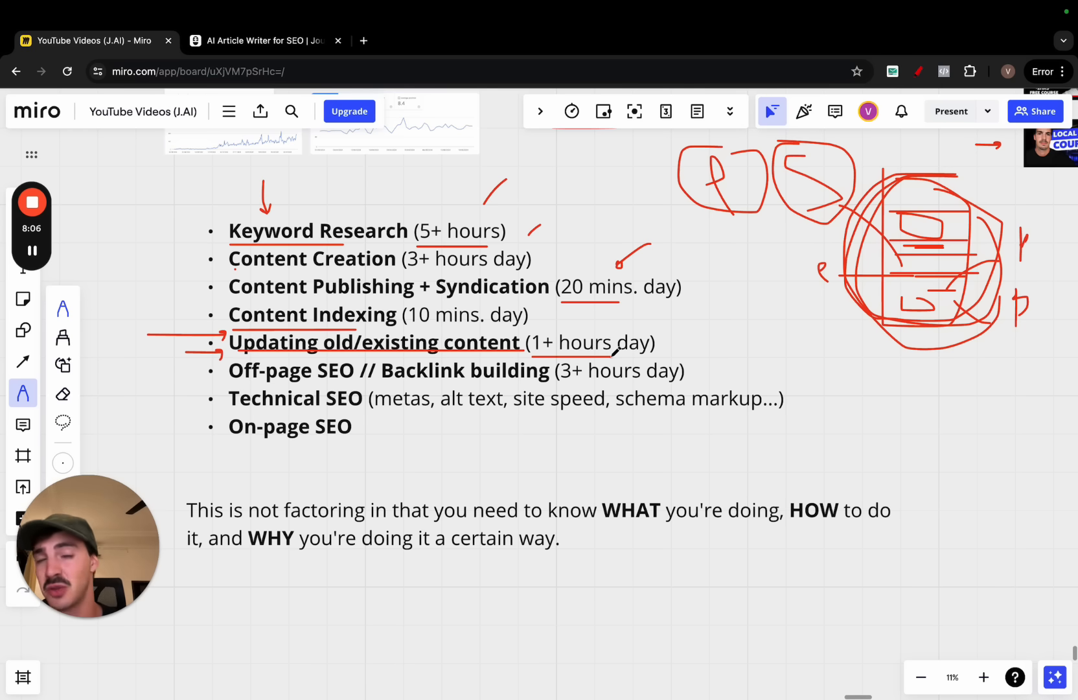
pyautogui.moveTo(640, 322)
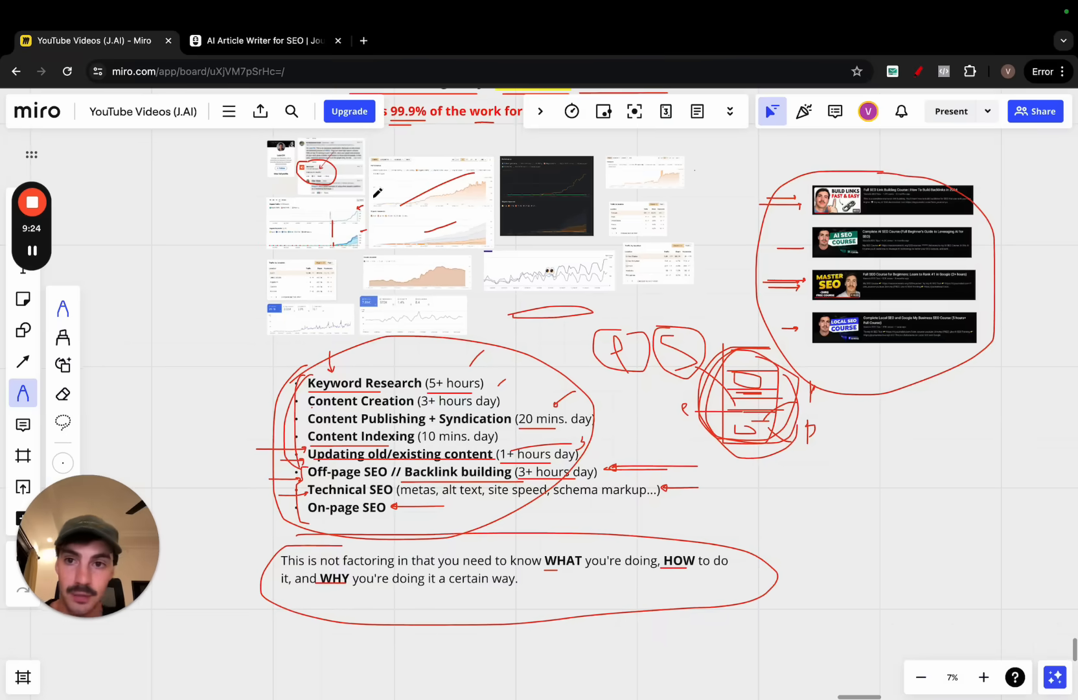
pyautogui.click(259, 41)
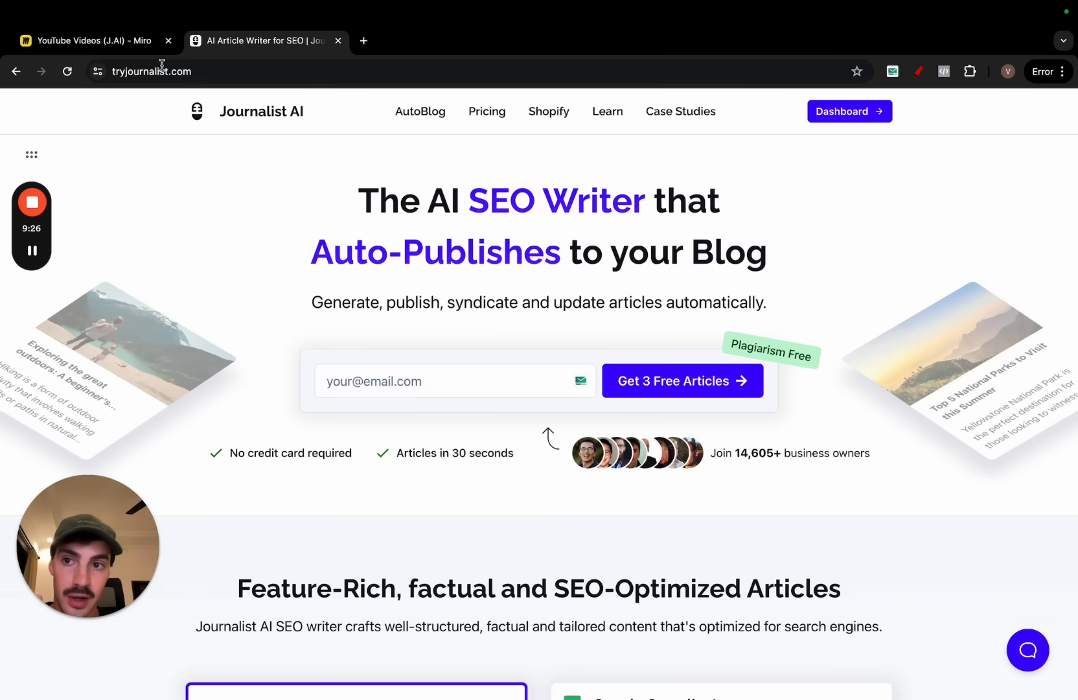
pyautogui.click(88, 41)
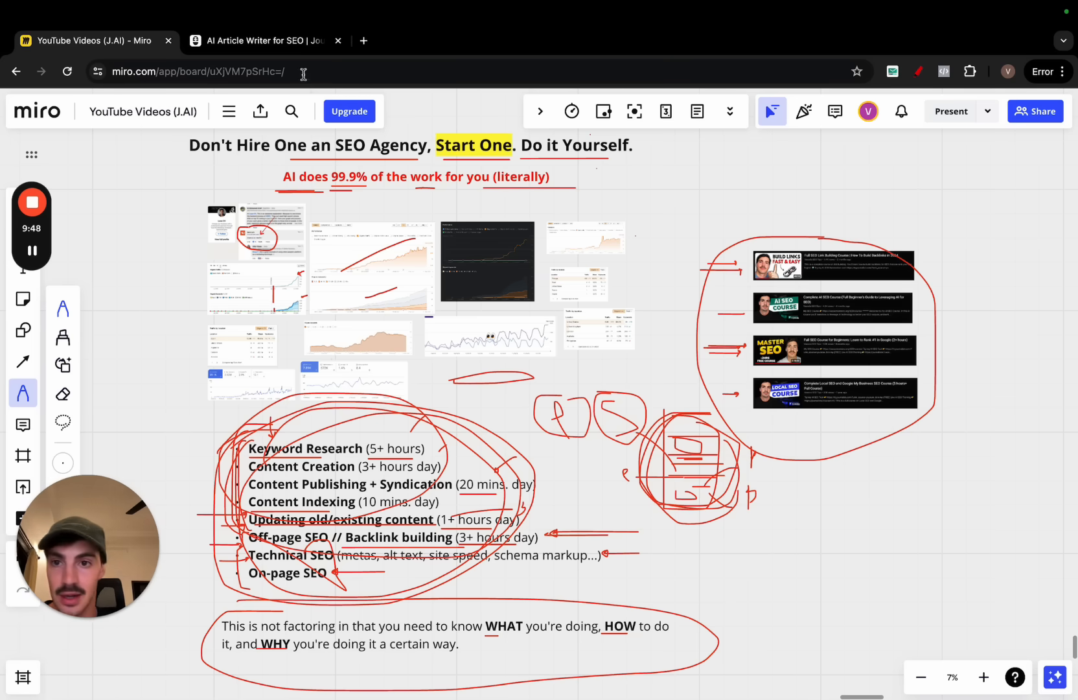
pyautogui.click(260, 41)
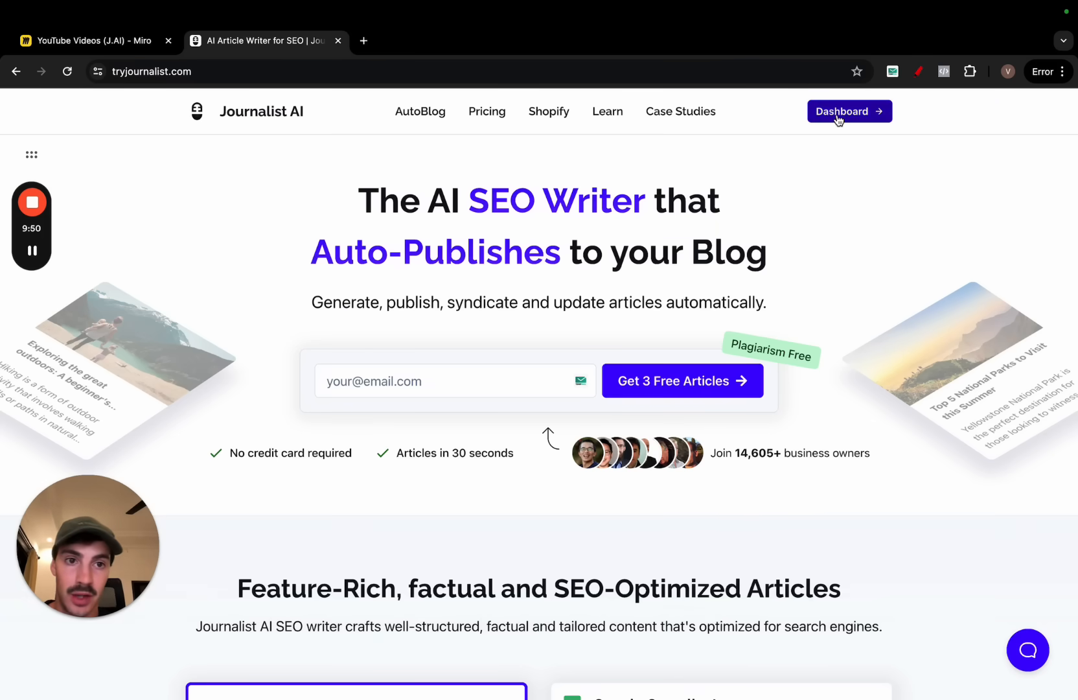
# Browse the Gardening Site keyword monitor suggestions under AutoBlogs, then reach Generate Articles.
pyautogui.click(849, 111)
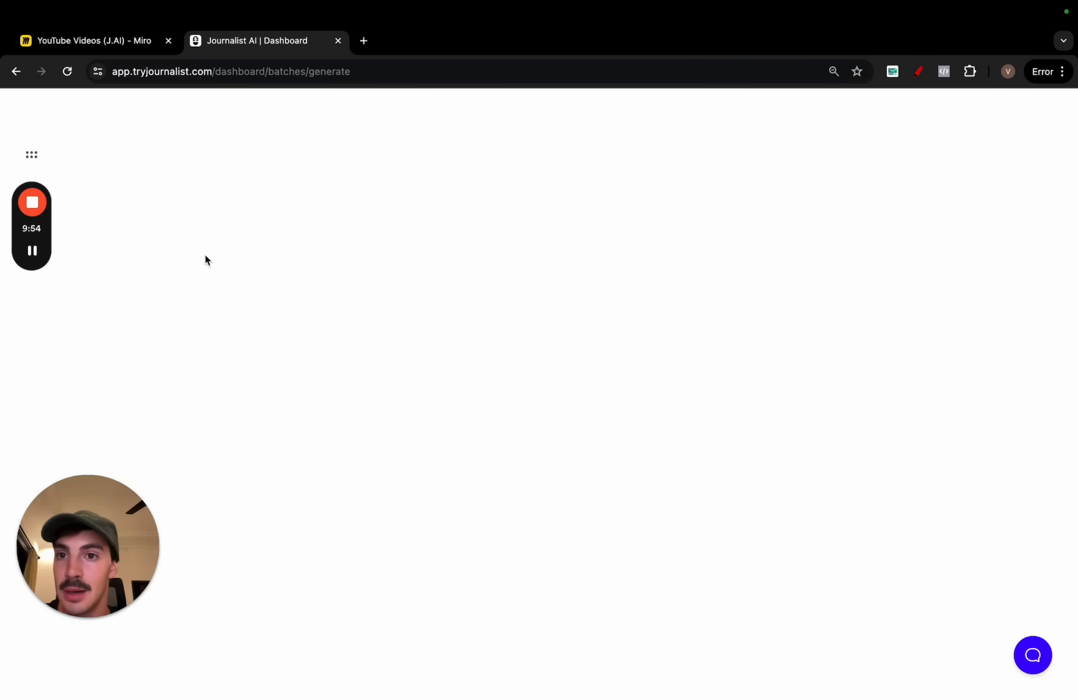
pyautogui.click(88, 250)
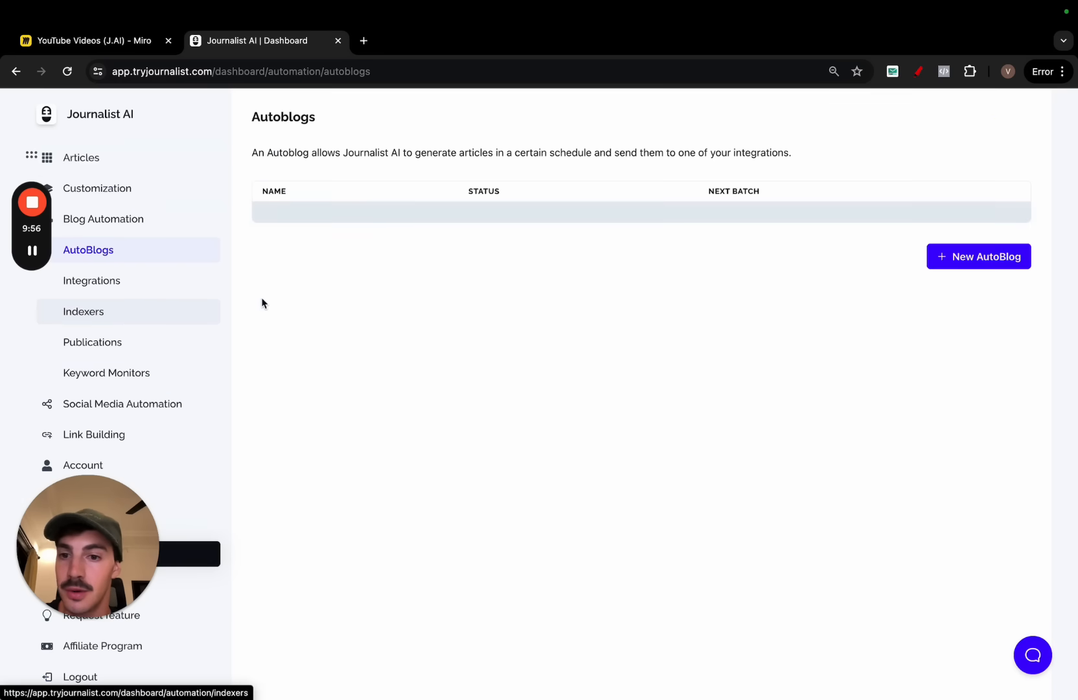
pyautogui.click(107, 372)
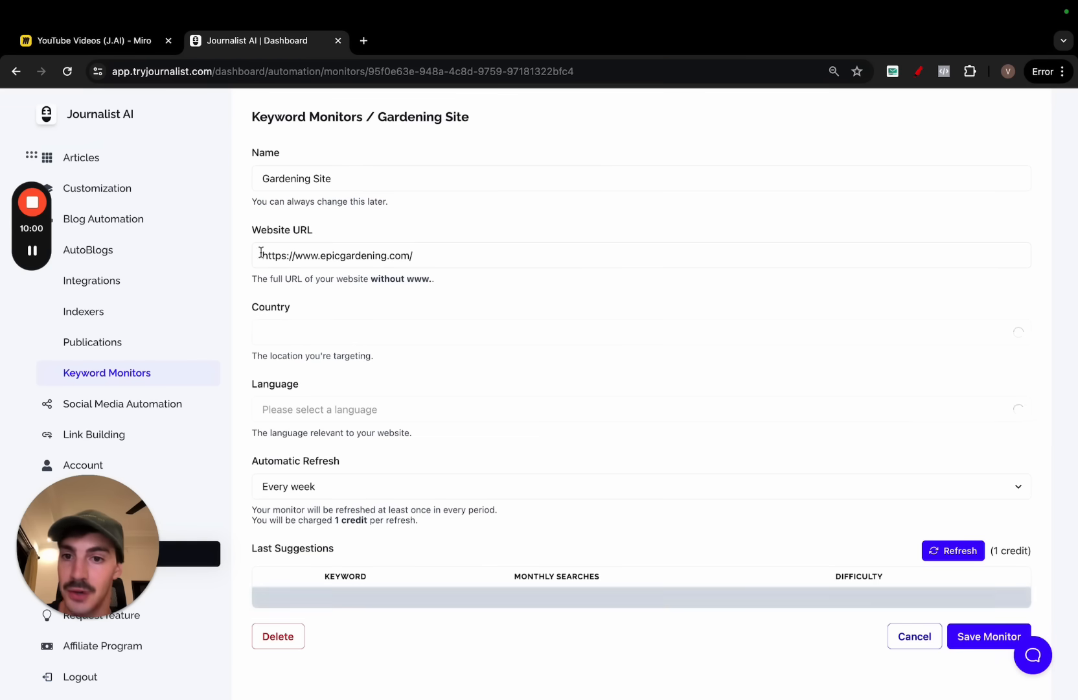
pyautogui.scroll(-3)
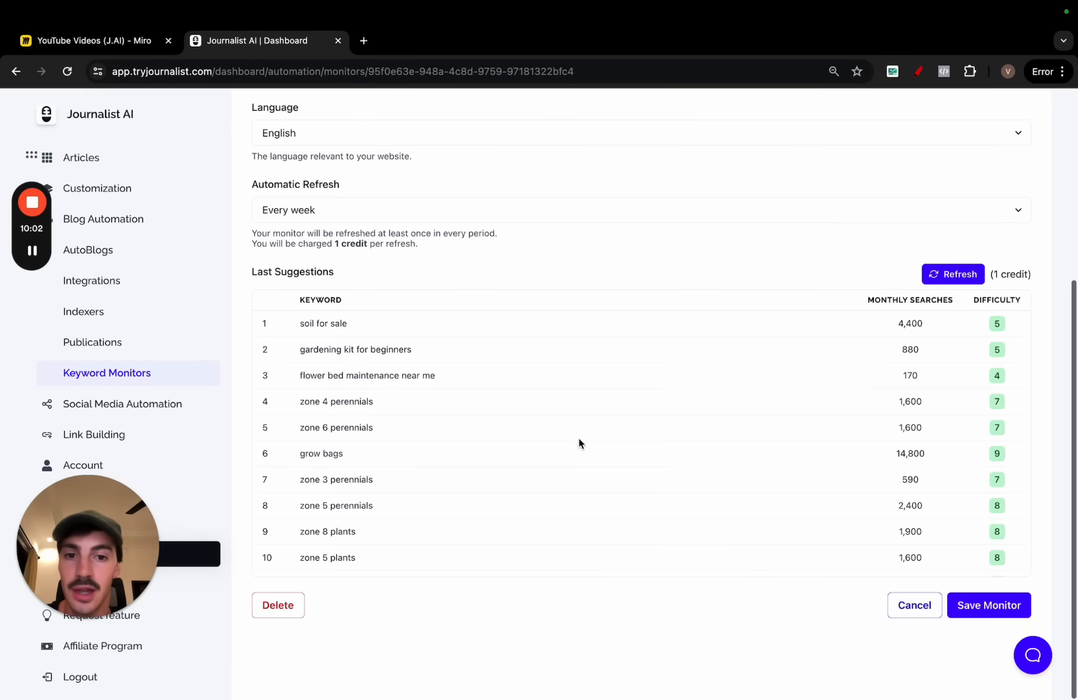
pyautogui.click(953, 274)
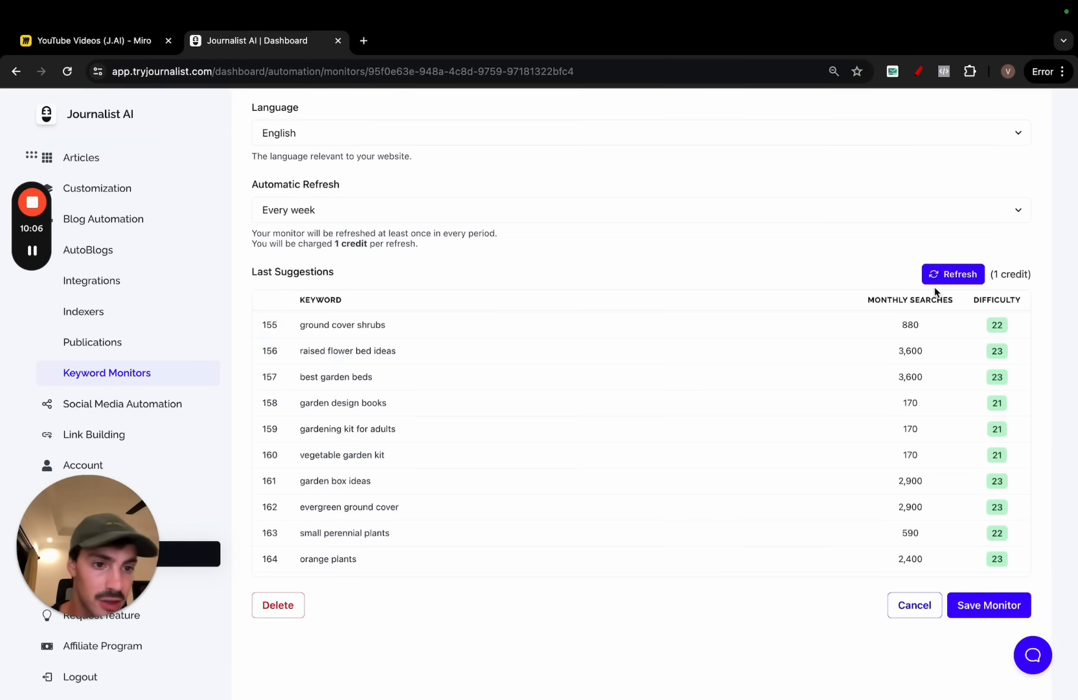
pyautogui.click(953, 273)
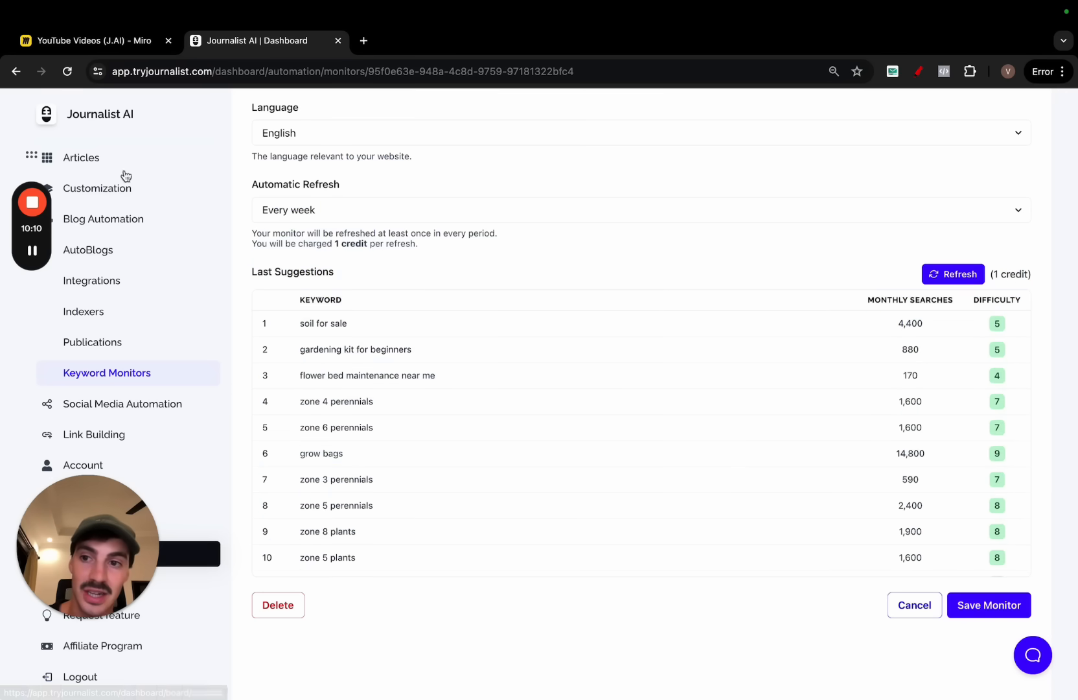
pyautogui.click(81, 157)
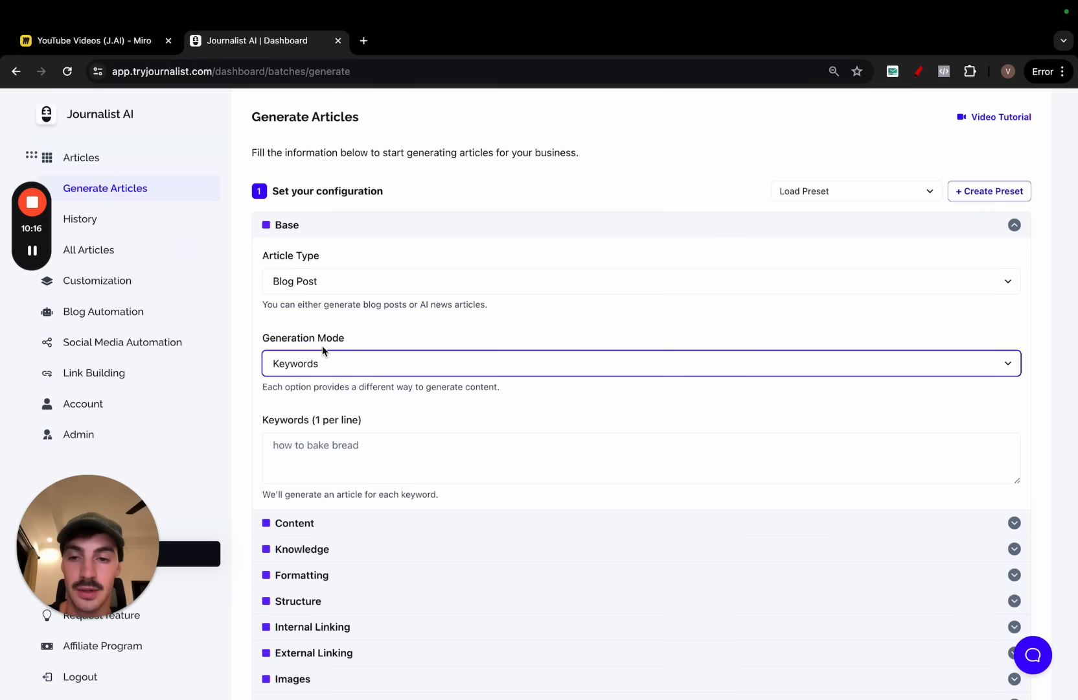
pyautogui.click(364, 41)
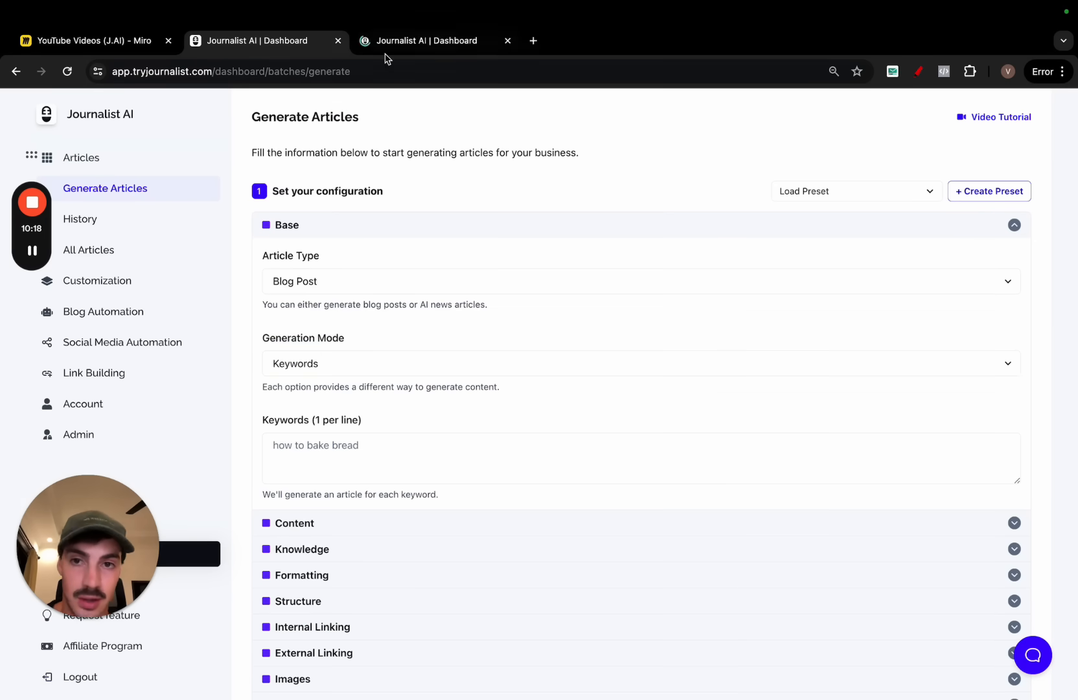
# Open the Kid-friendly Dog Breeds 2024 batch from History and preview its 1788-word article.
pyautogui.click(80, 218)
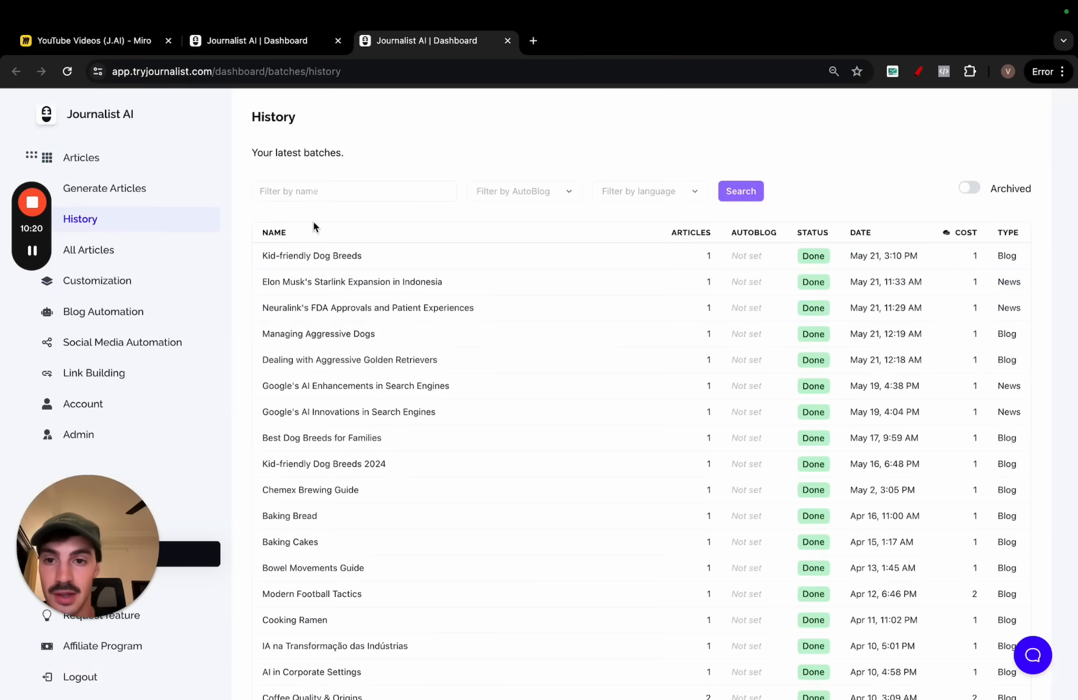
pyautogui.scroll(-3)
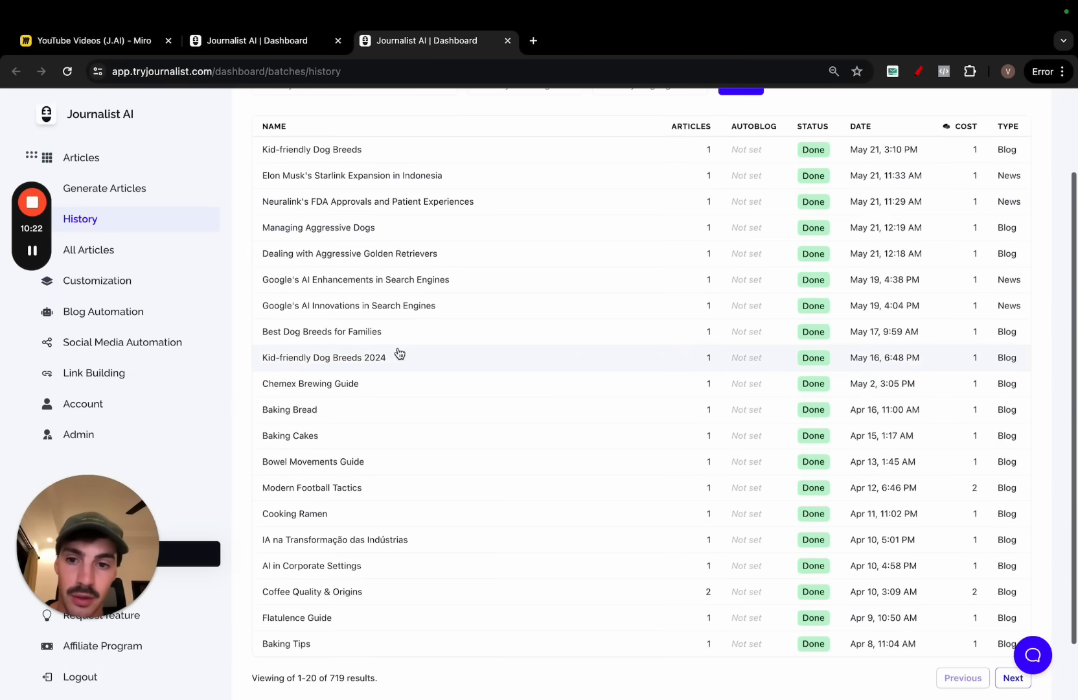
pyautogui.click(323, 357)
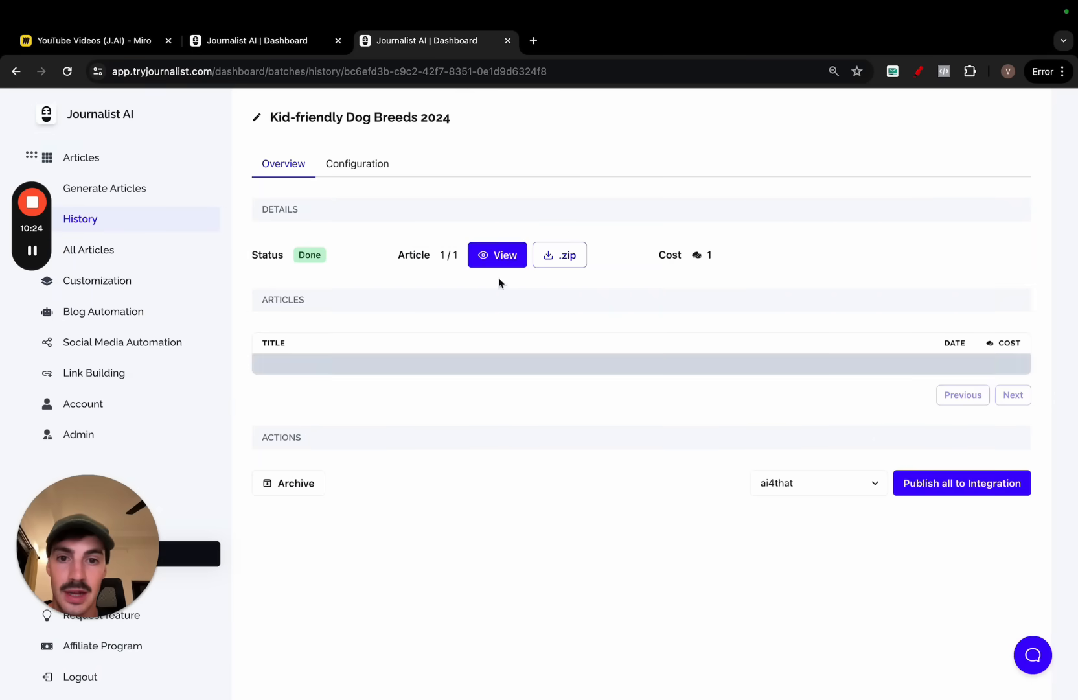
pyautogui.click(496, 255)
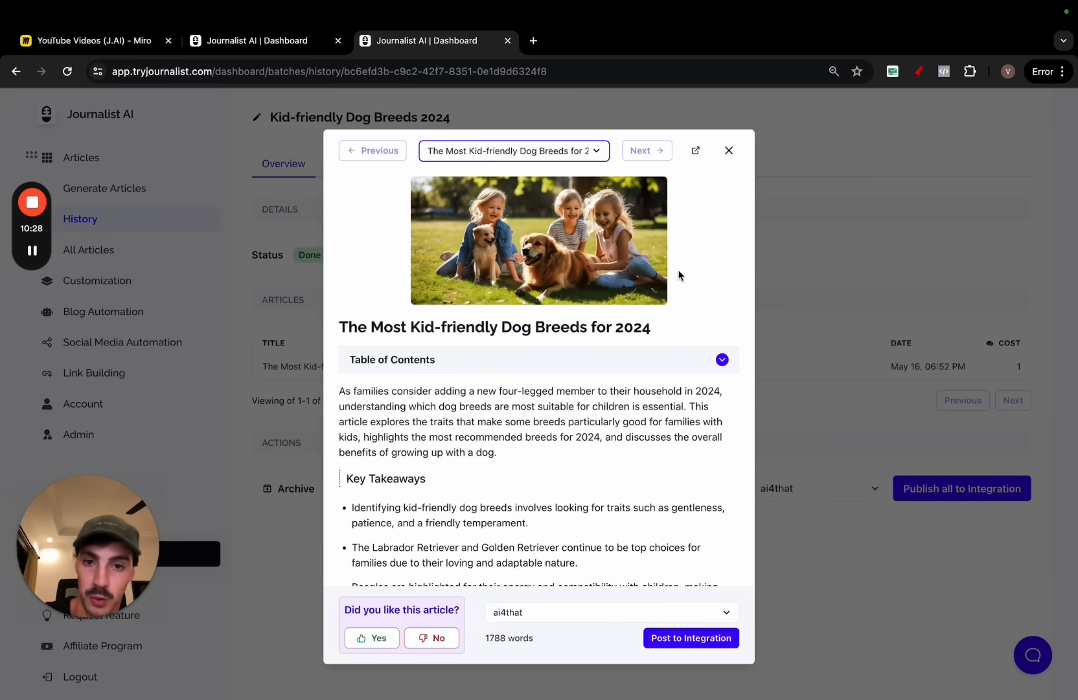
# Expand the table of contents, scroll the dog-breed article, play its video, then return to Miro.
pyautogui.click(722, 359)
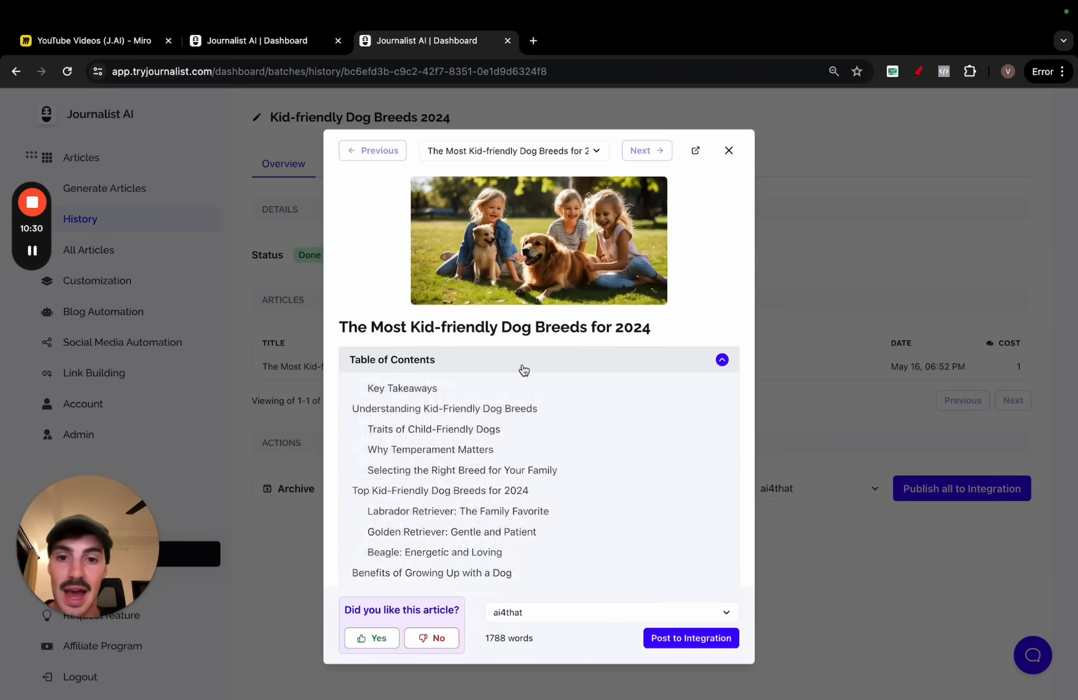
pyautogui.scroll(-3)
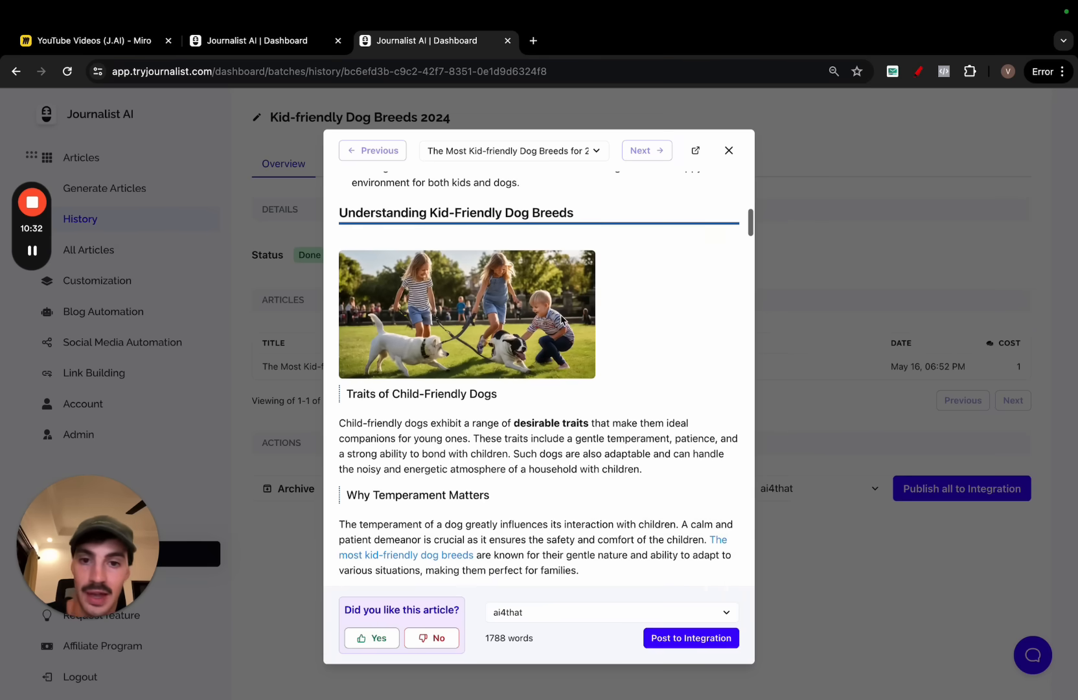
pyautogui.scroll(-3)
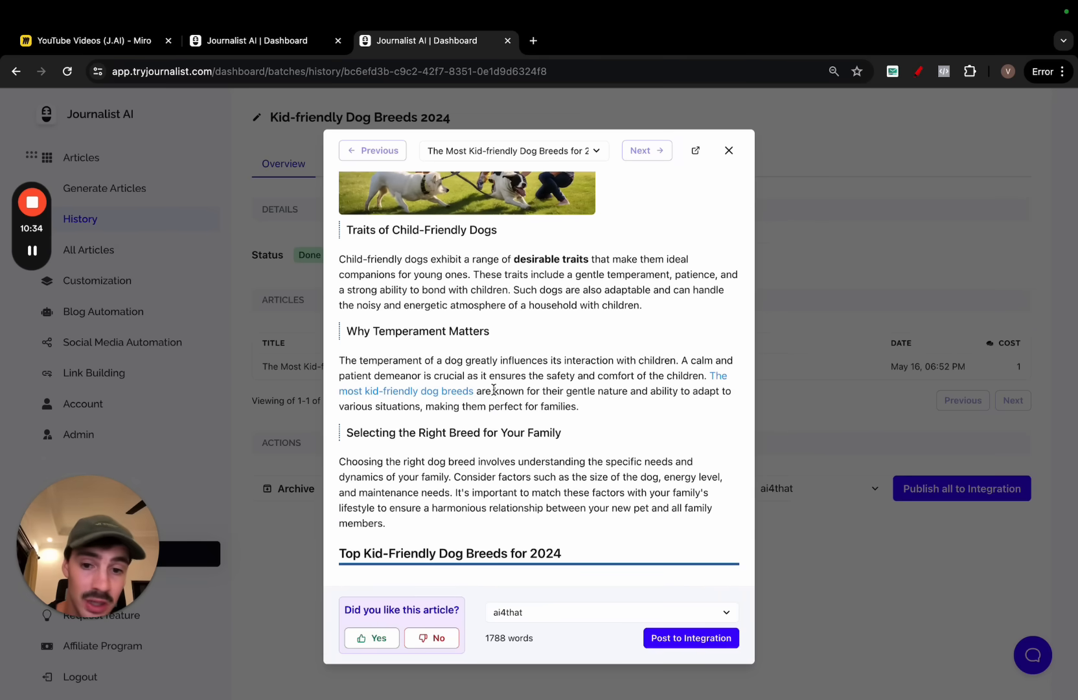
pyautogui.scroll(-3)
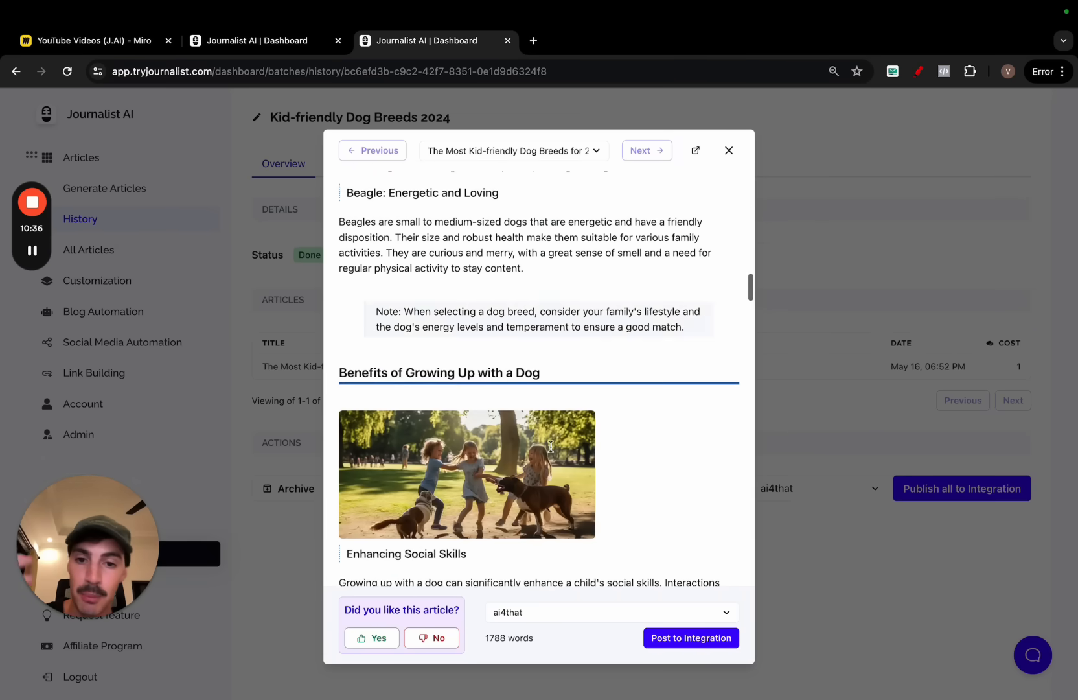
pyautogui.scroll(-3)
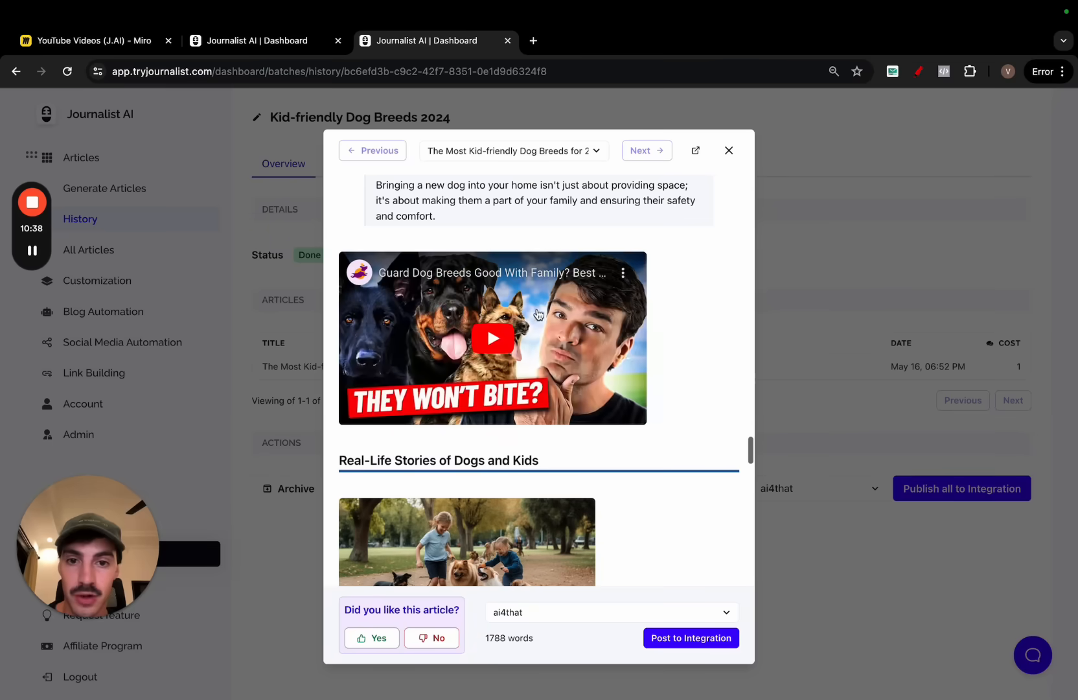
pyautogui.click(492, 337)
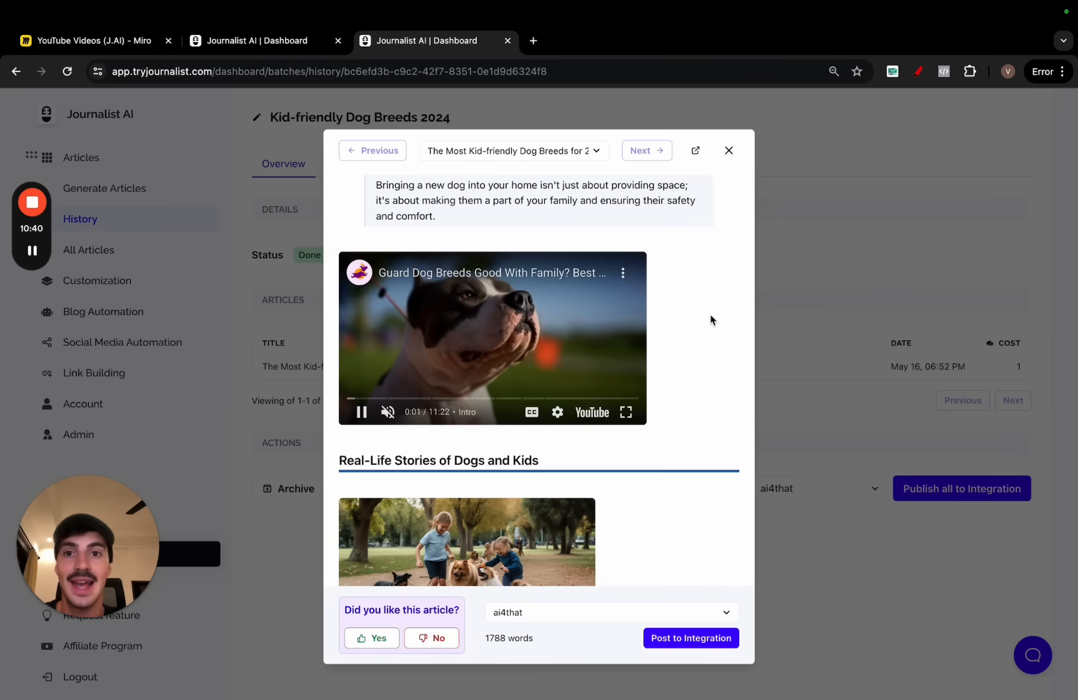
pyautogui.click(87, 41)
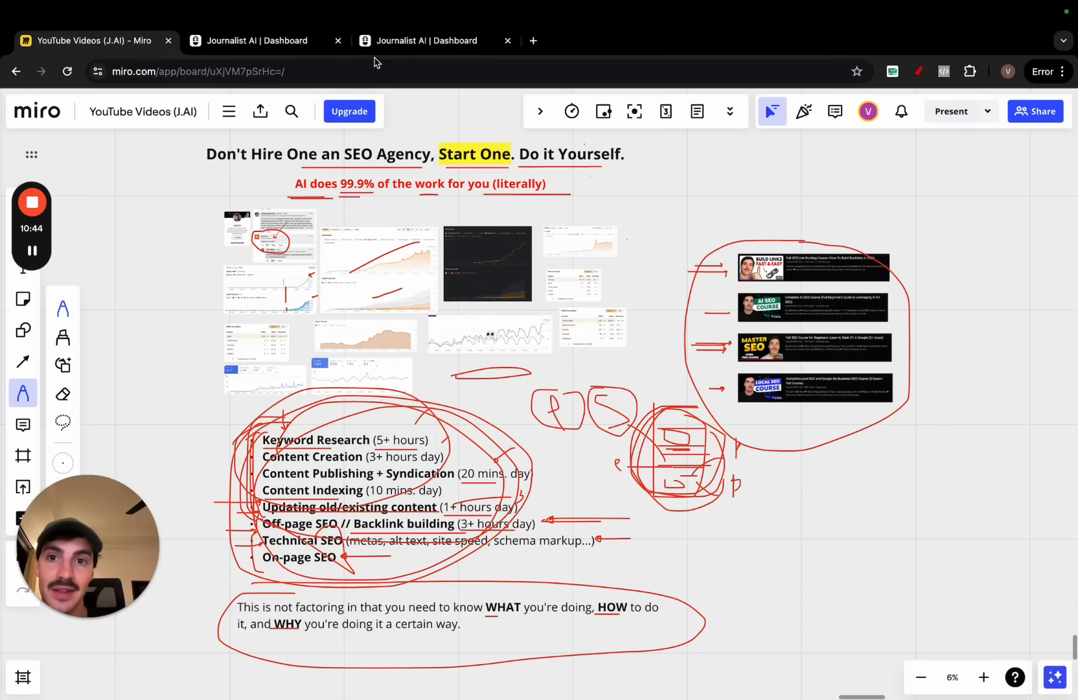
# Toggle between the Miro and article tabs, then open AutoBlogs listing eight paused autoblogs.
pyautogui.click(427, 41)
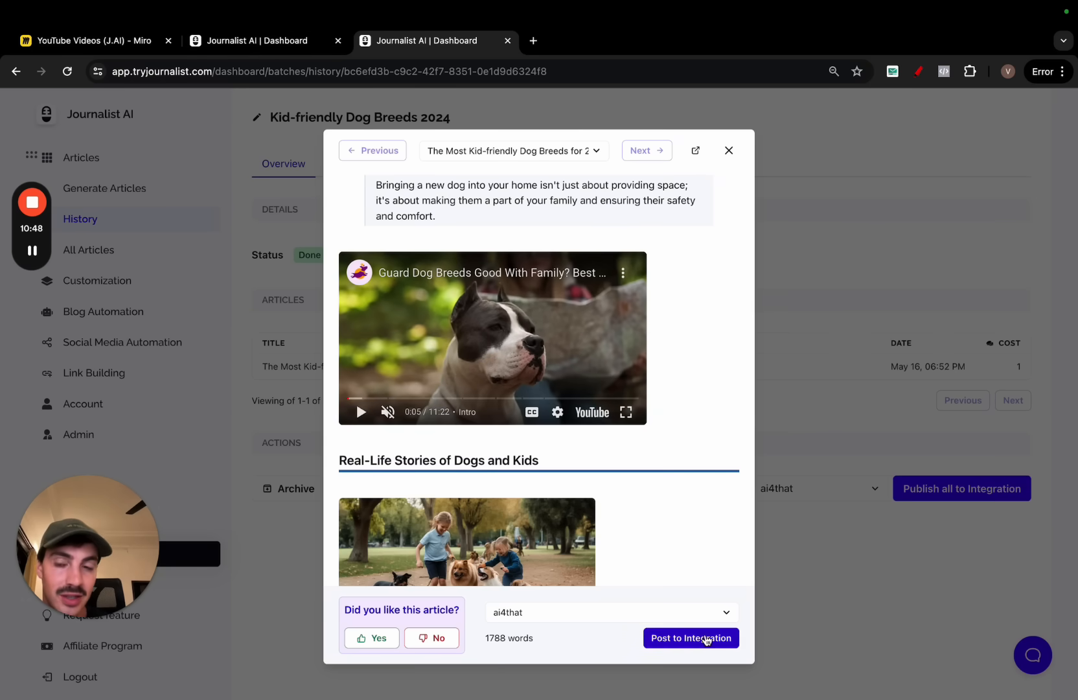
pyautogui.click(89, 41)
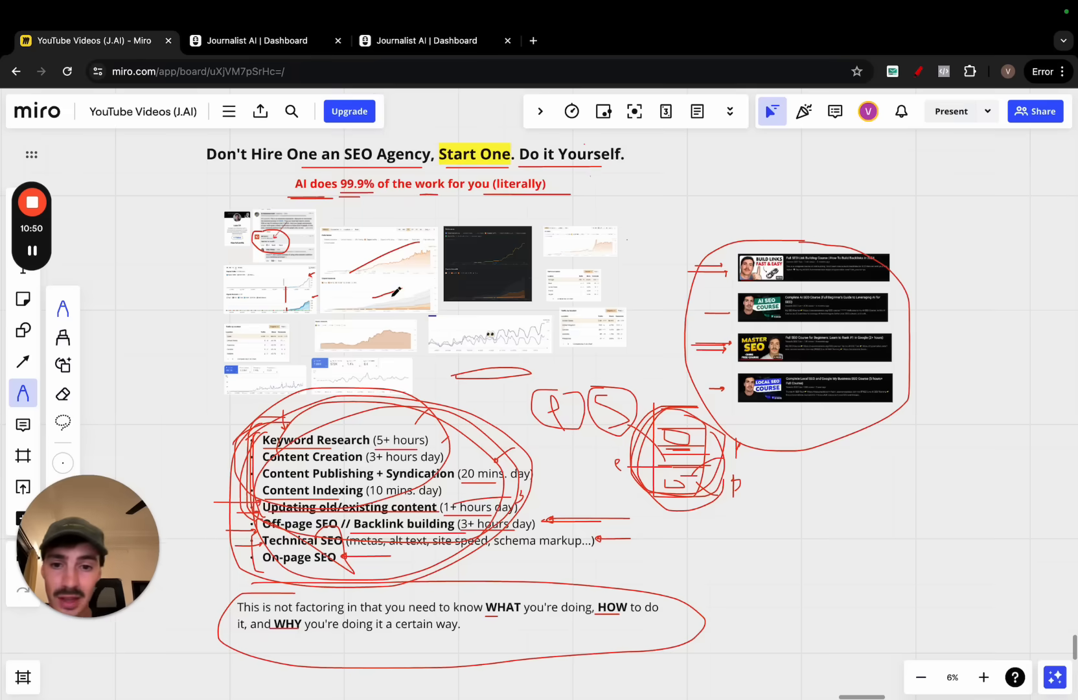
pyautogui.click(427, 40)
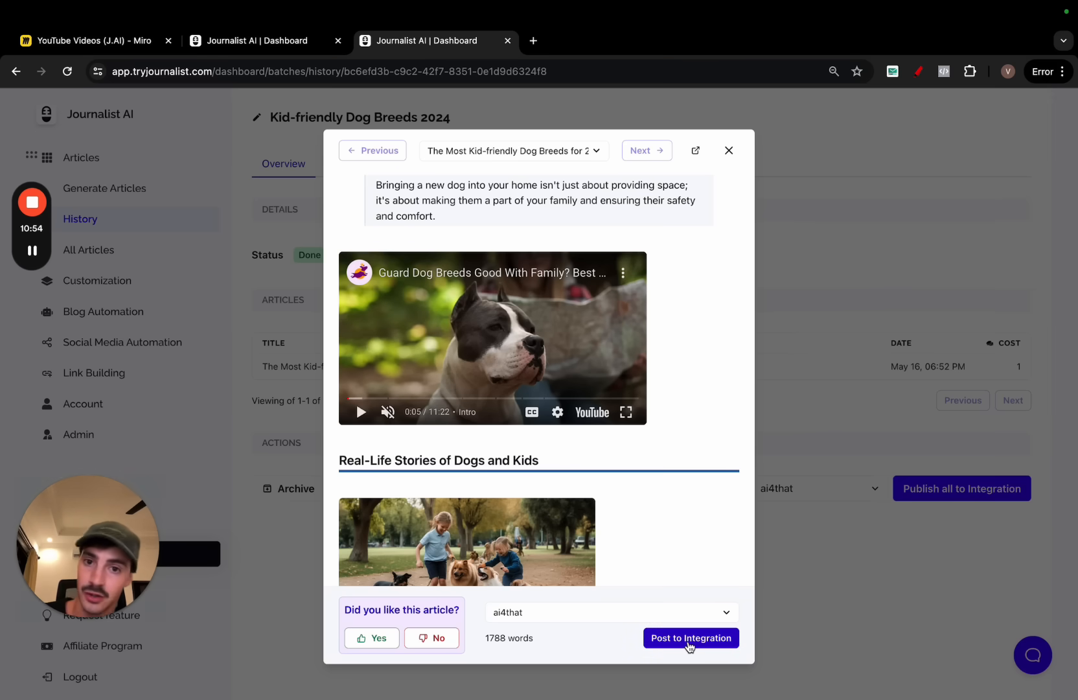
pyautogui.click(728, 151)
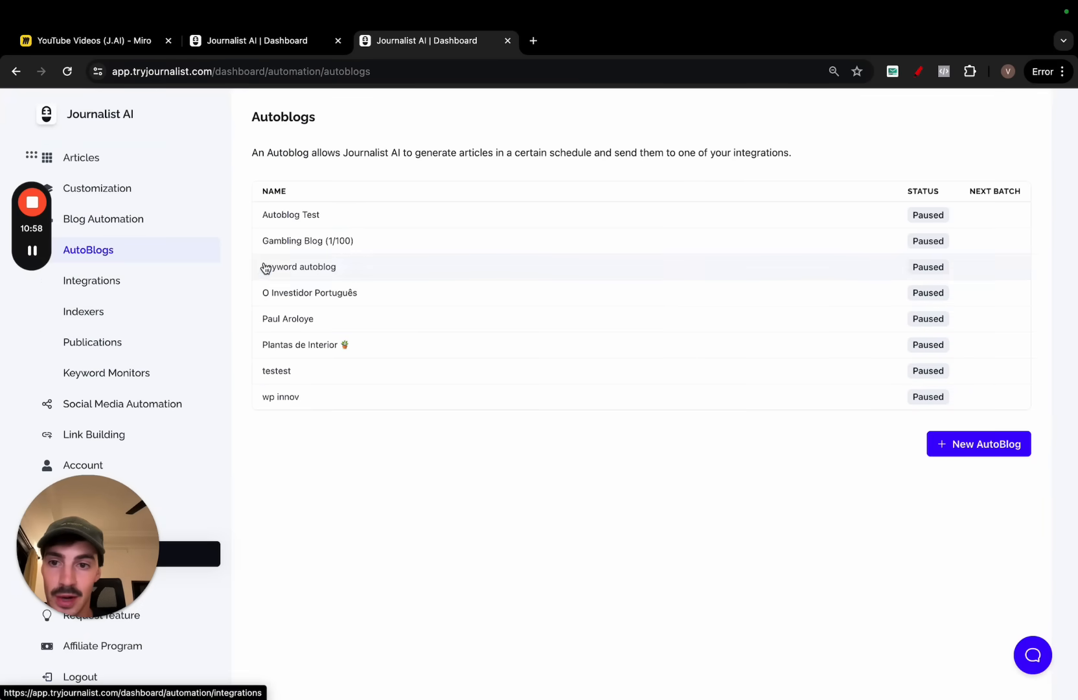
# Start a new integration, try the Zapier and External API types, then go to Indexers.
pyautogui.click(91, 280)
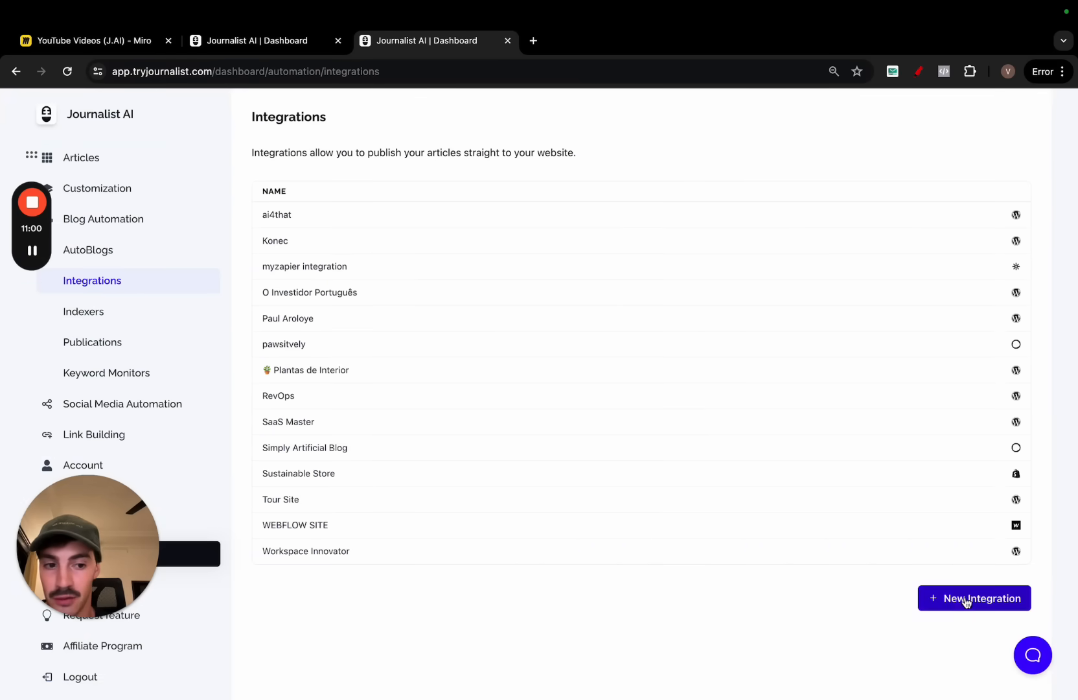
pyautogui.click(974, 597)
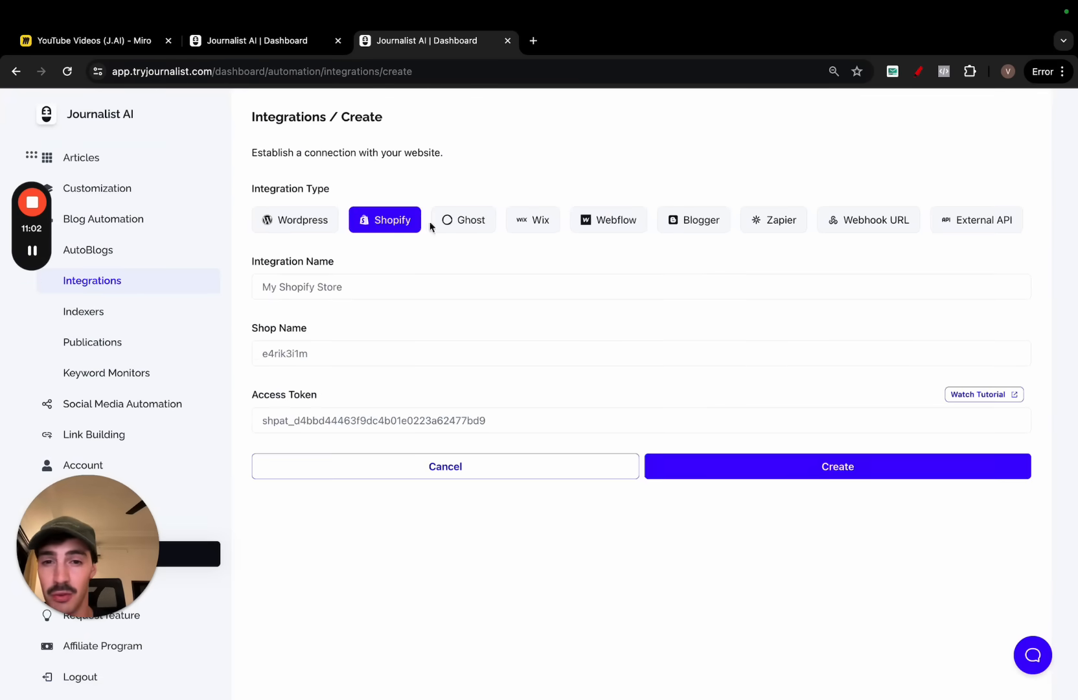
pyautogui.click(773, 219)
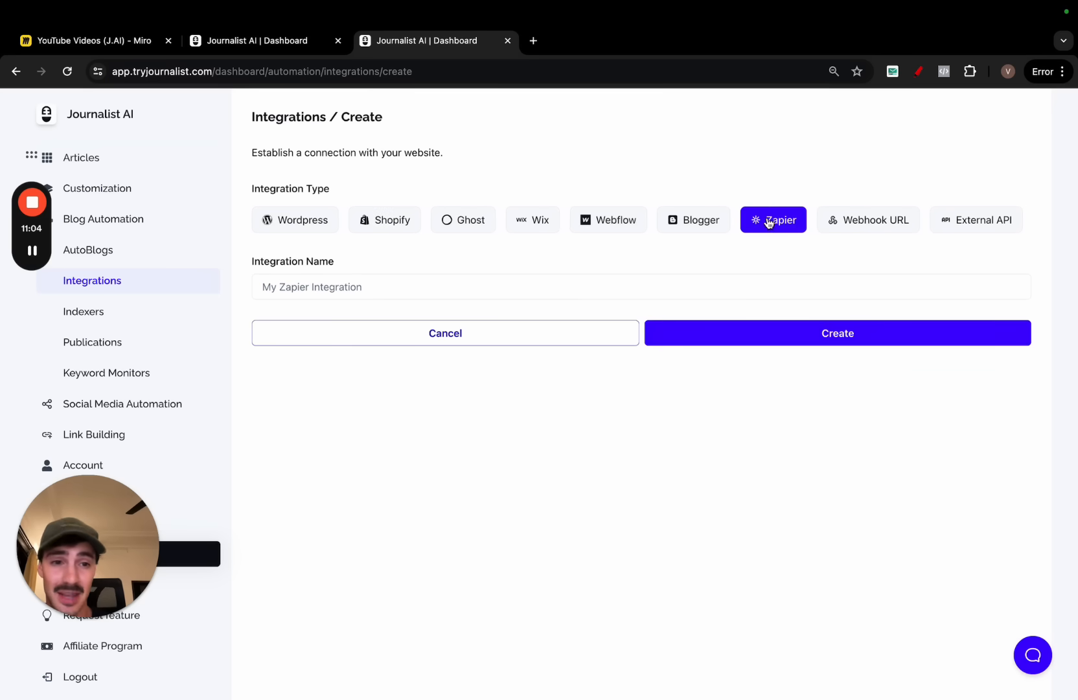
pyautogui.click(976, 220)
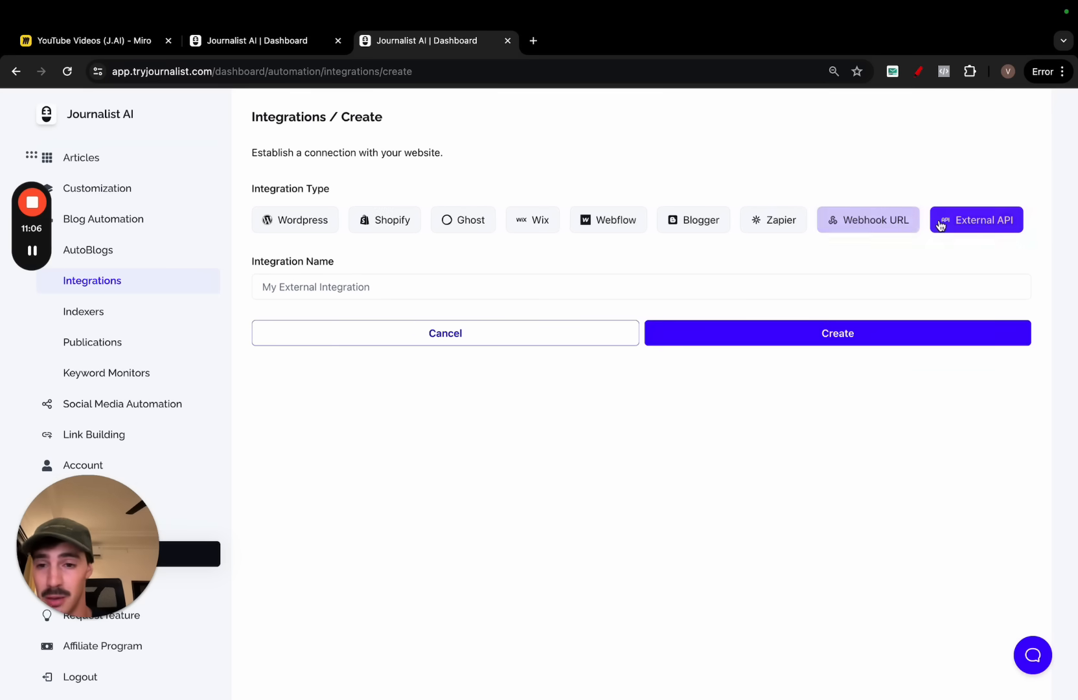
pyautogui.moveTo(388, 238)
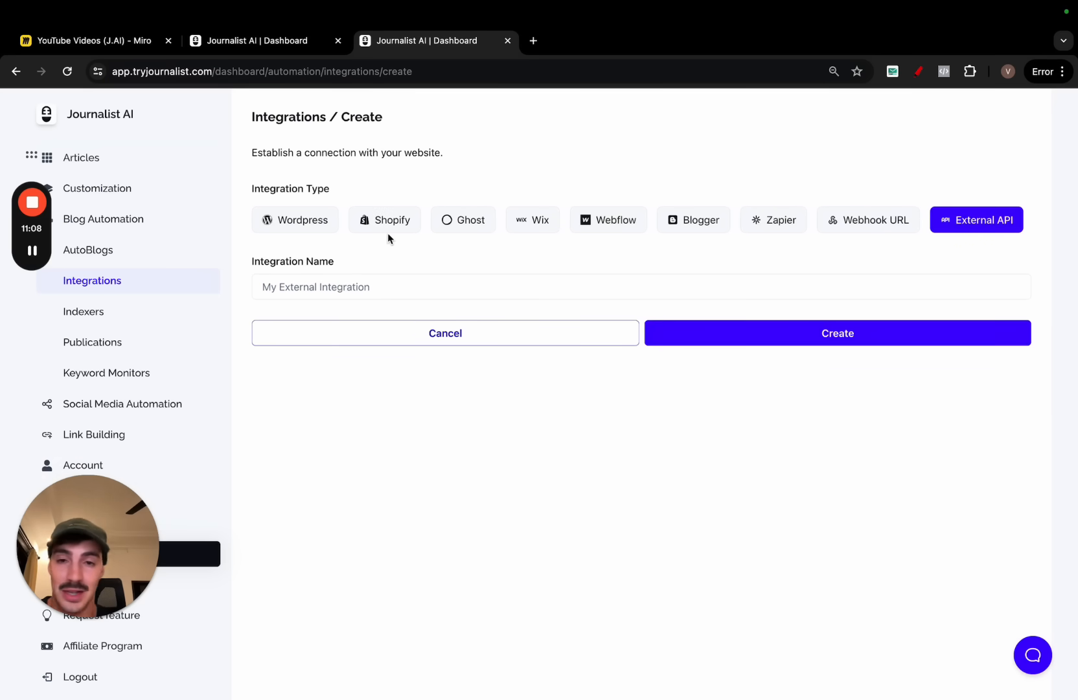
pyautogui.click(84, 311)
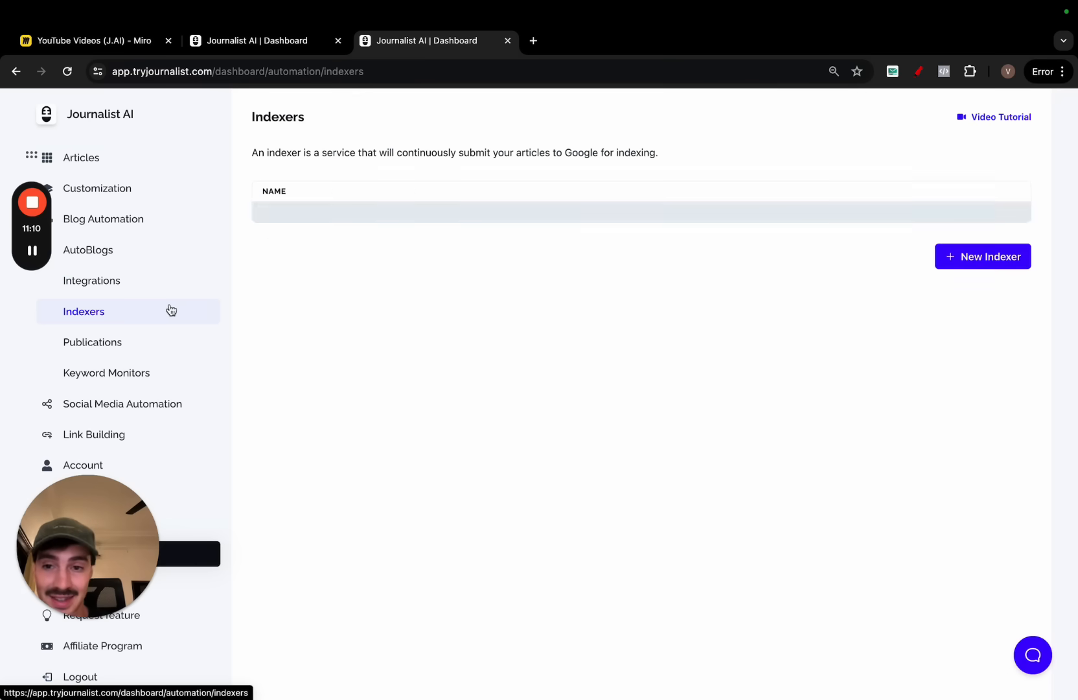
# View the new-indexer form, then the Social Media page's five accounts, and clear the drawings.
pyautogui.click(981, 257)
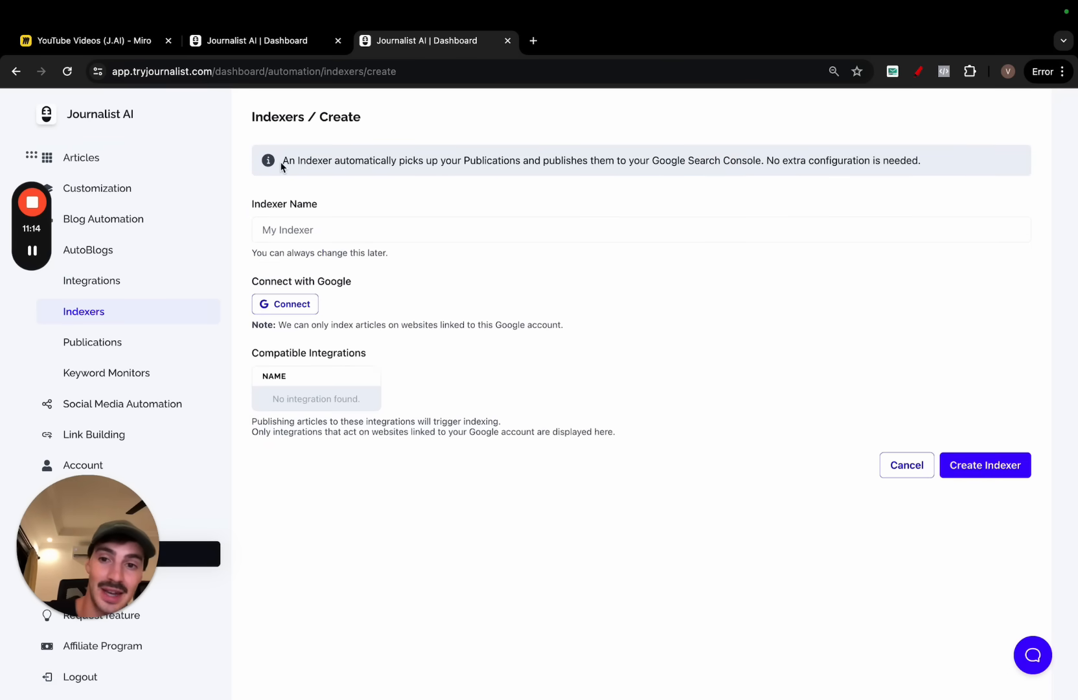
pyautogui.moveTo(393, 280)
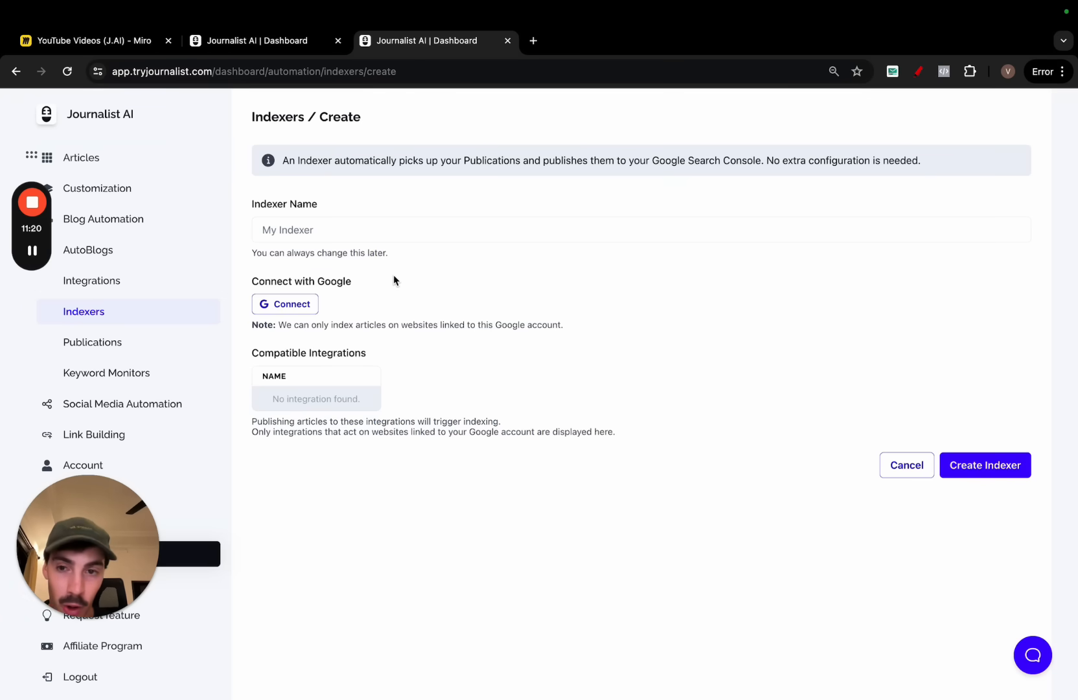
pyautogui.moveTo(123, 403)
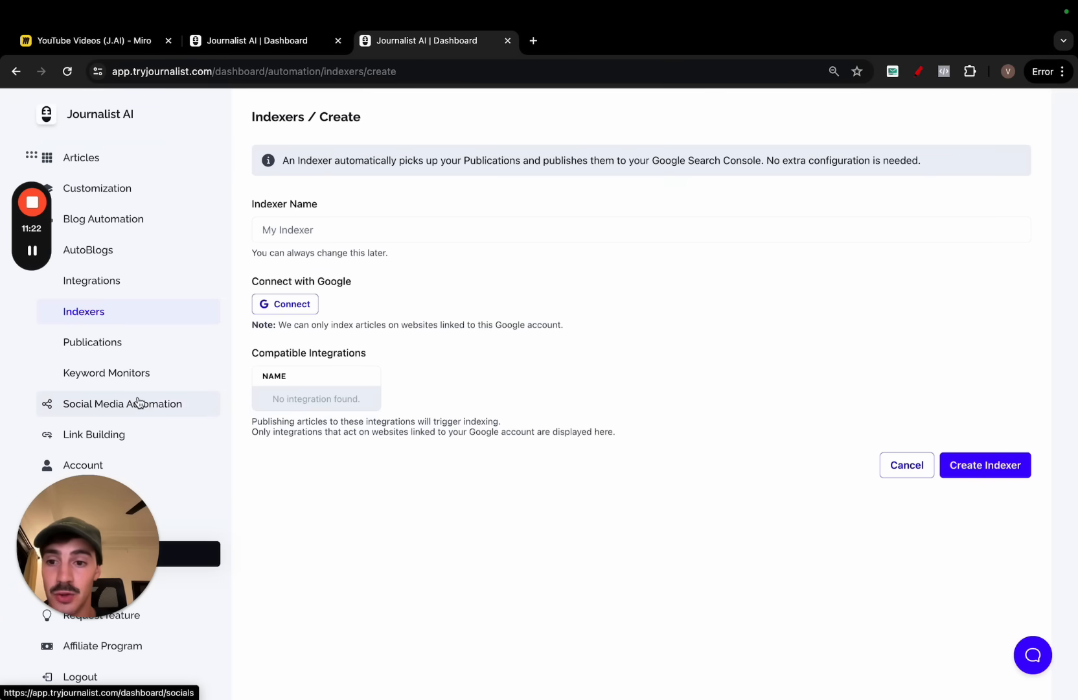
pyautogui.click(122, 404)
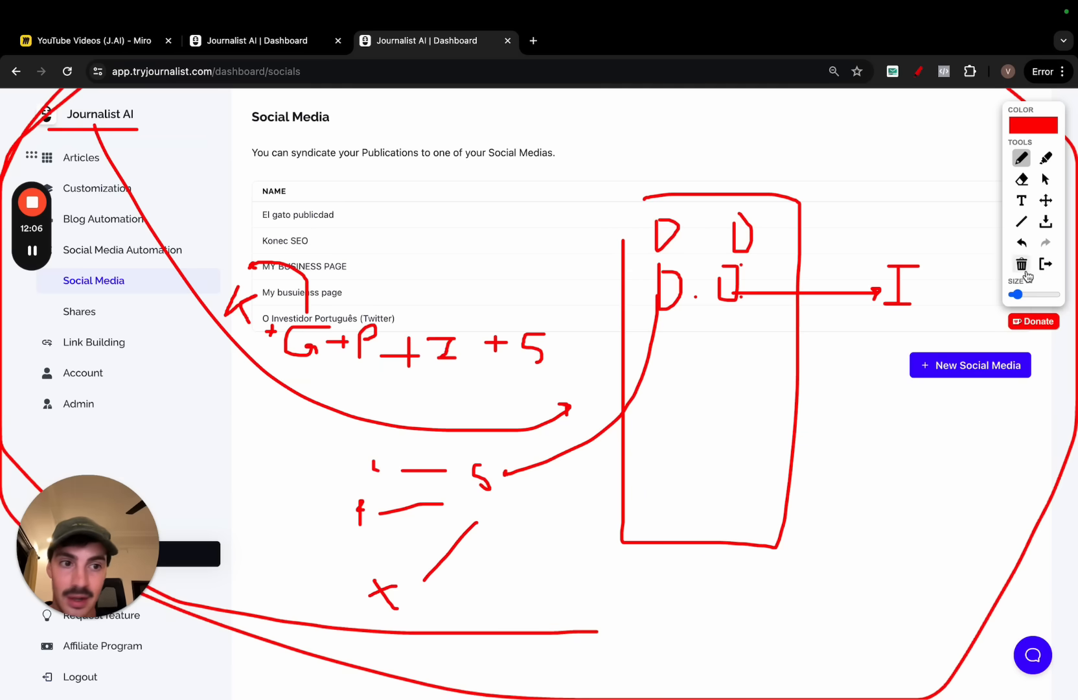
pyautogui.click(1021, 263)
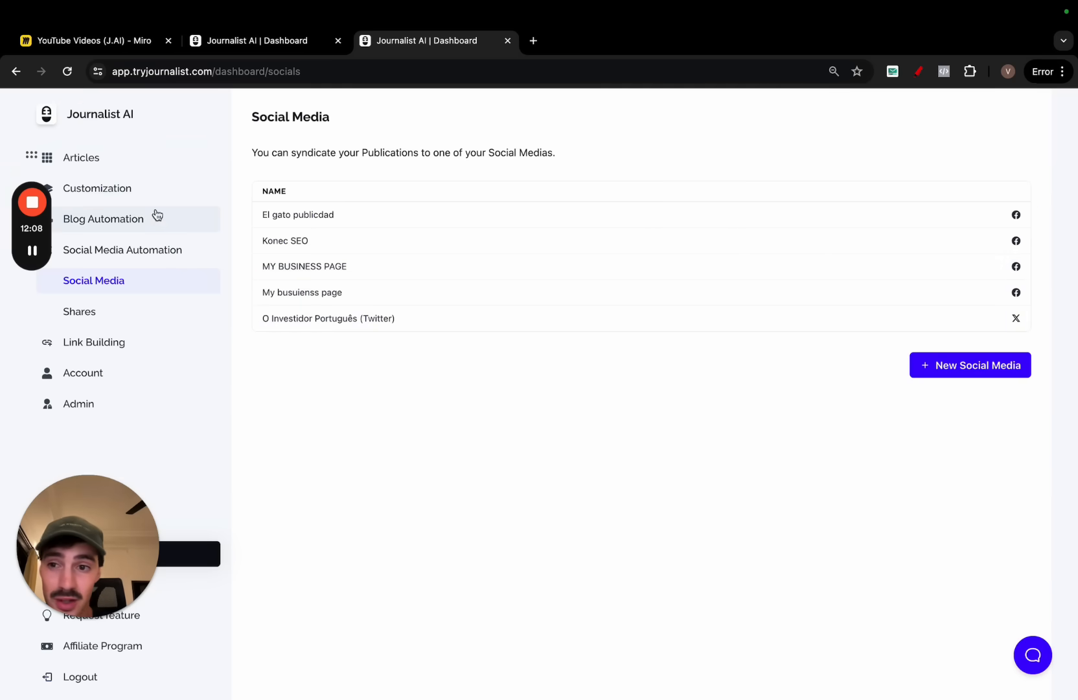
# Create a new AutoBlog set to quantity 5 with an every-week schedule.
pyautogui.click(103, 218)
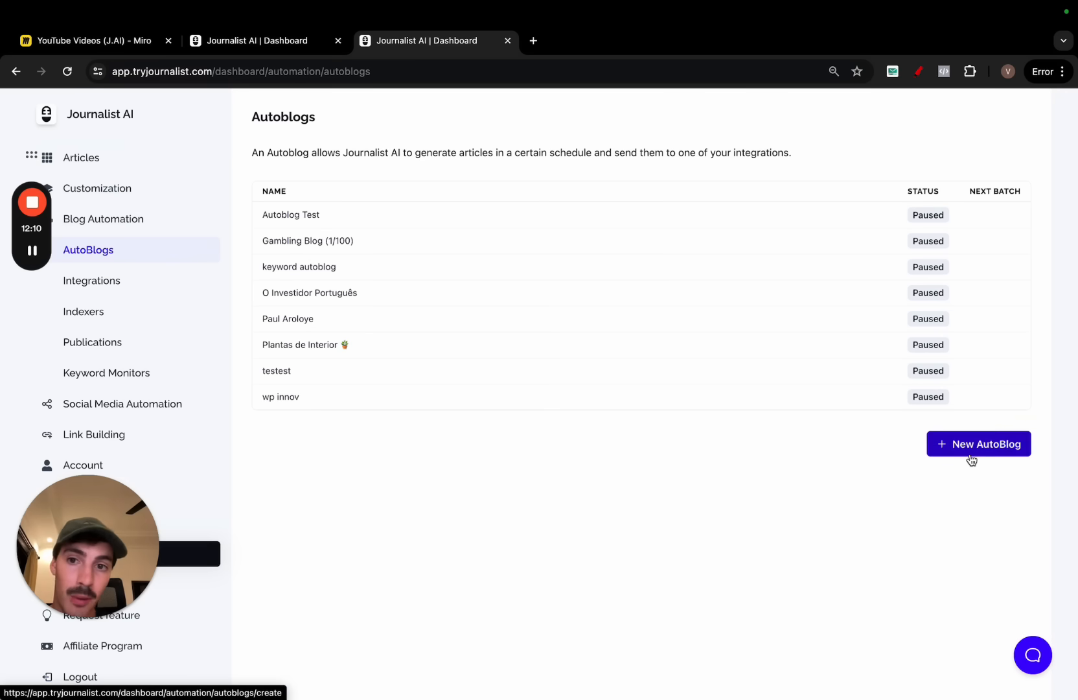
pyautogui.click(978, 443)
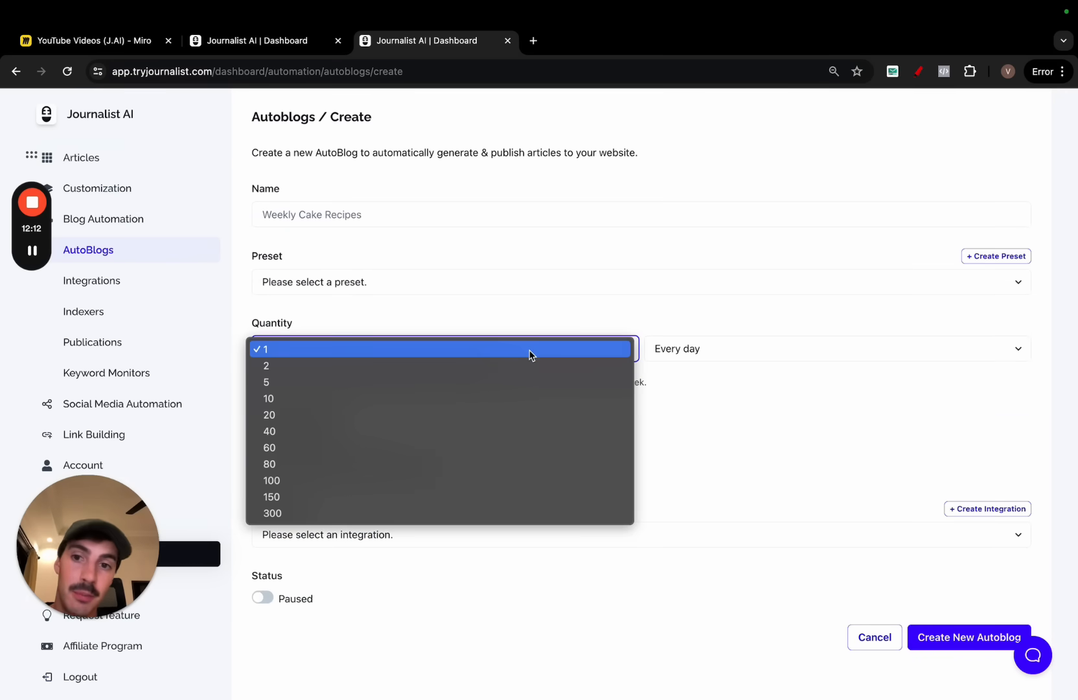
pyautogui.moveTo(344, 382)
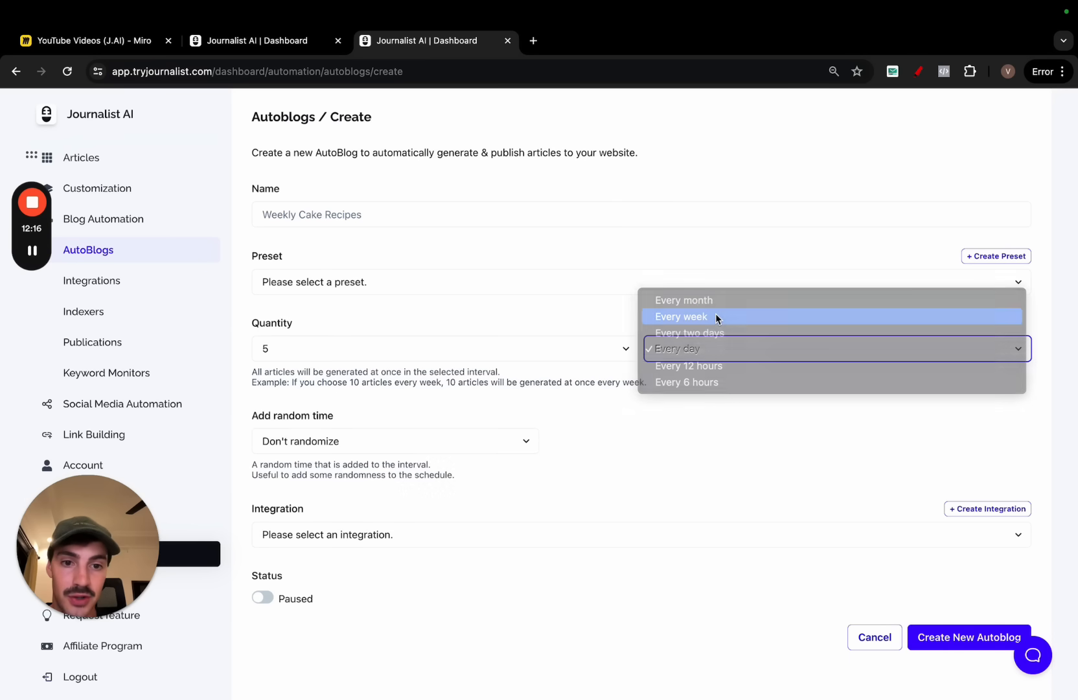
pyautogui.click(680, 316)
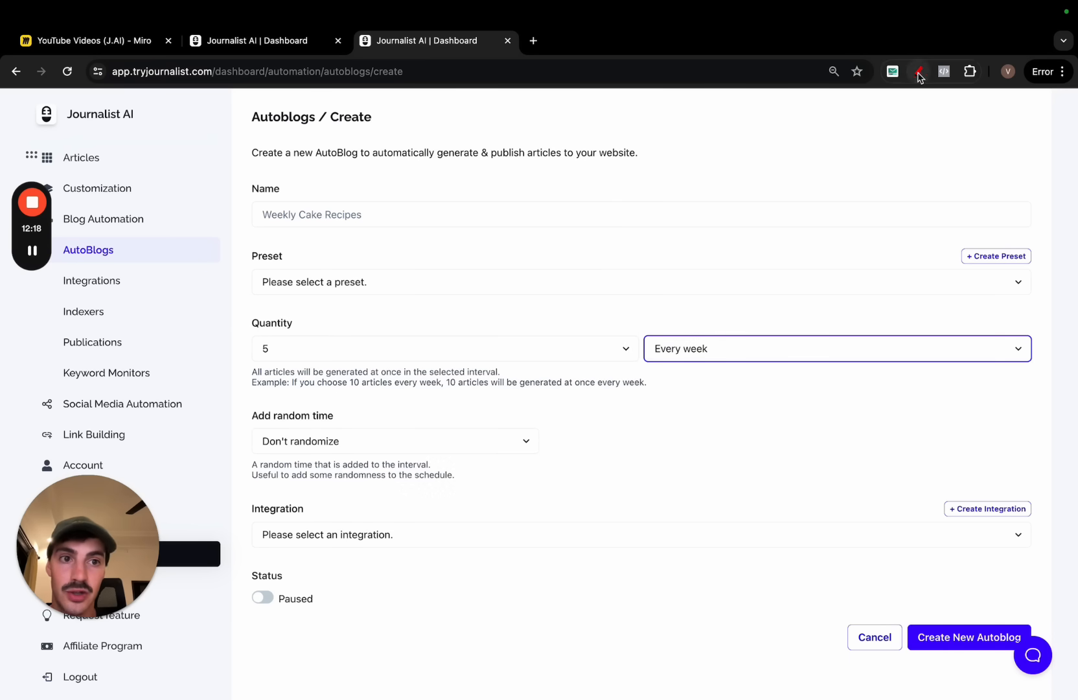
pyautogui.click(918, 71)
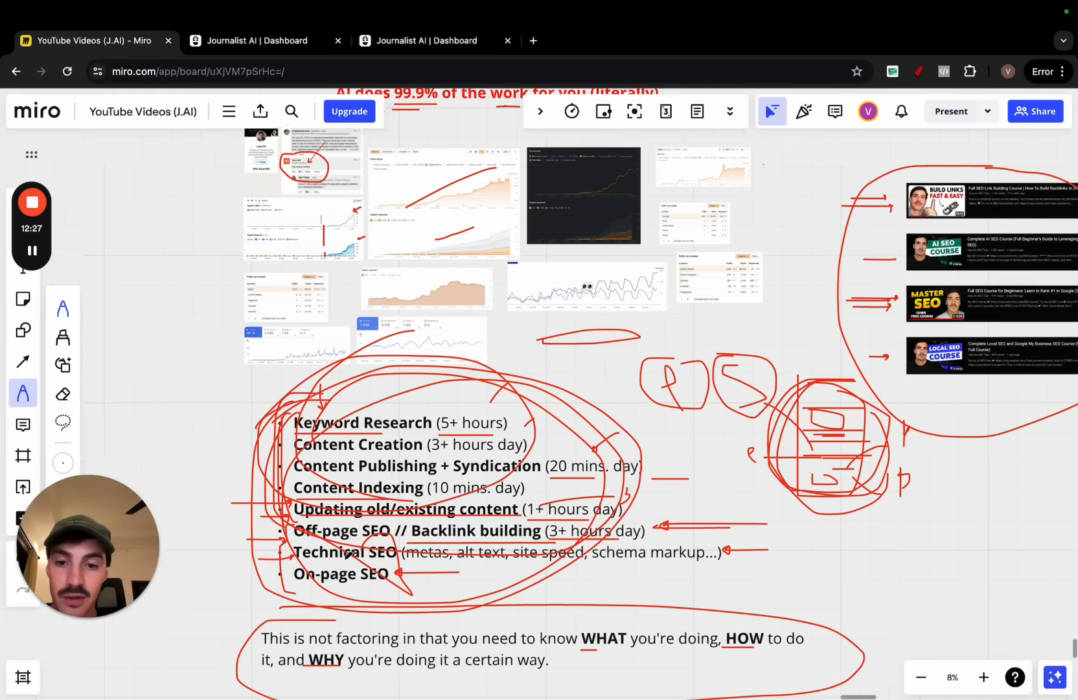
# Zoom the Miro board out and back in to frame the board for the new markings.
pyautogui.scroll(3)
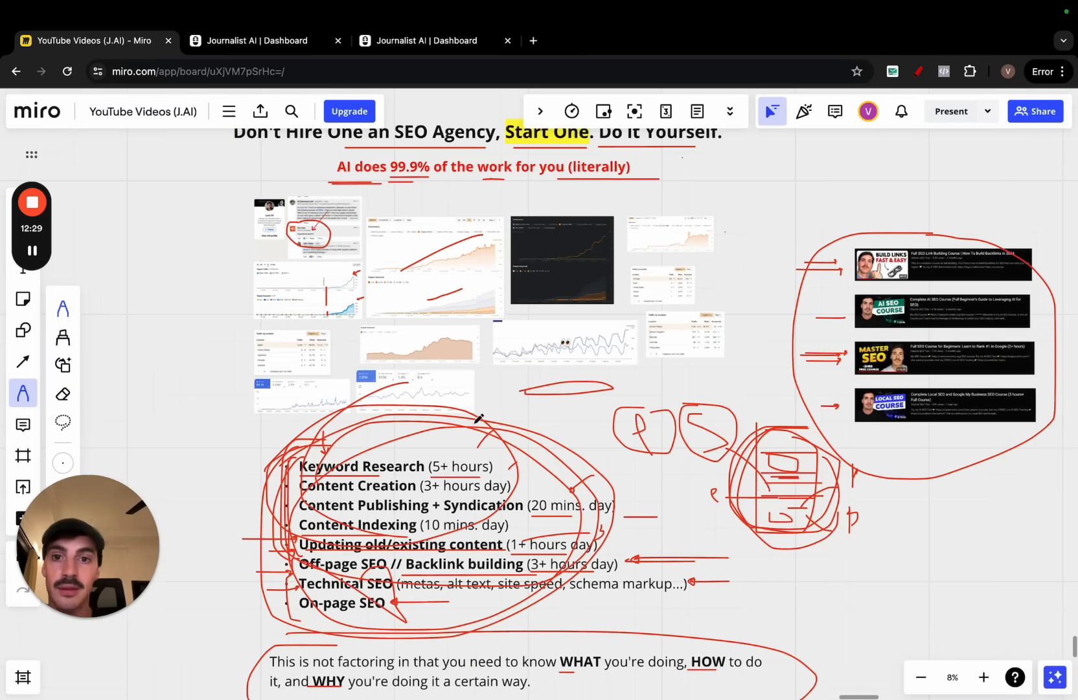
pyautogui.scroll(-3)
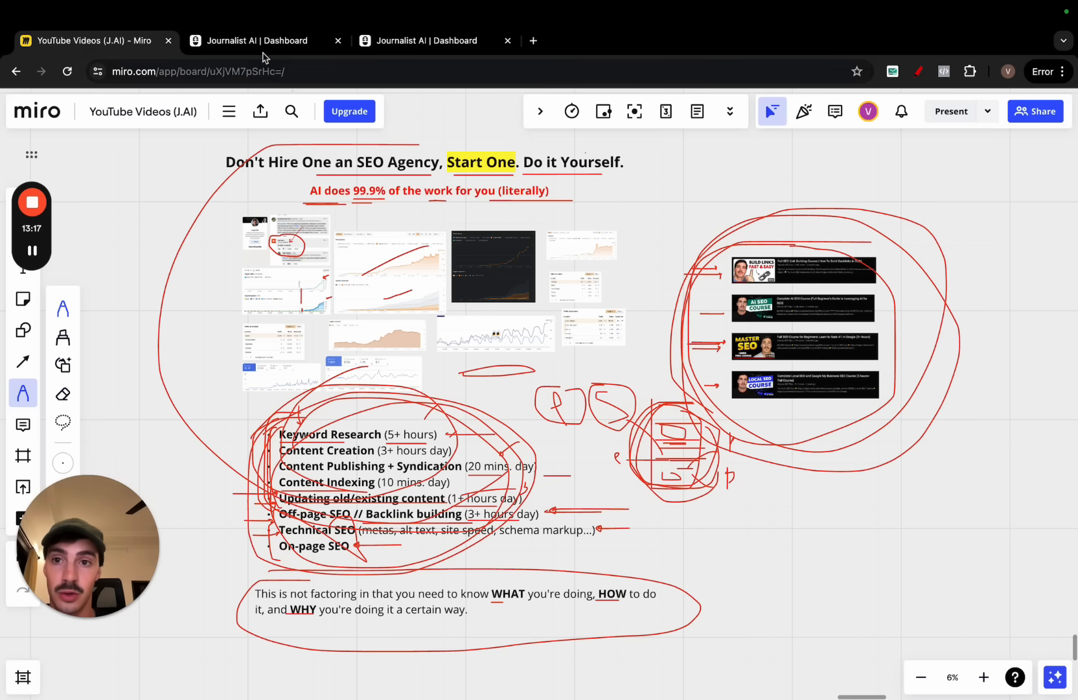
# Open the support chat, browse Solo, Business, Agency and pay-as-you-go pricing, then return to Miro.
pyautogui.click(258, 40)
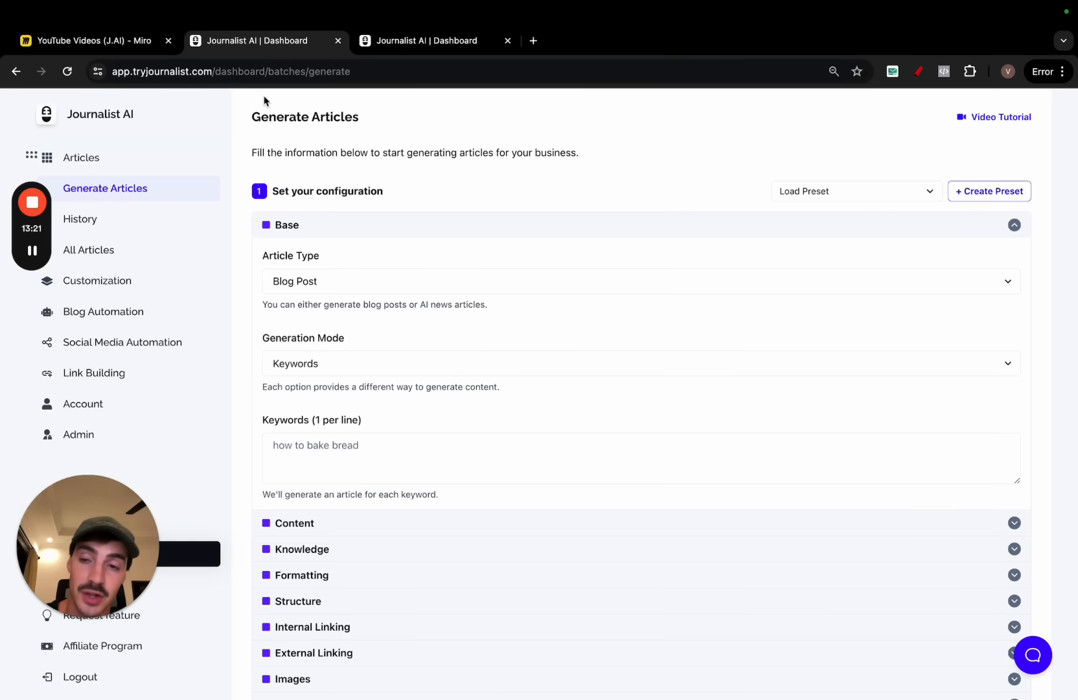
pyautogui.moveTo(222, 103)
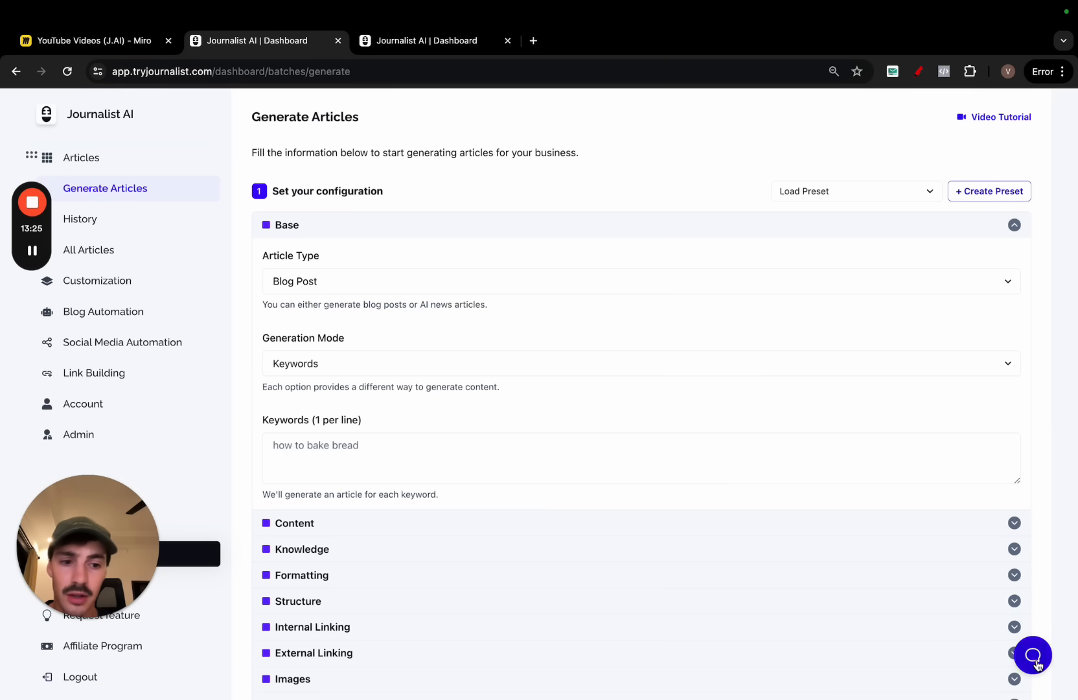
pyautogui.click(1032, 654)
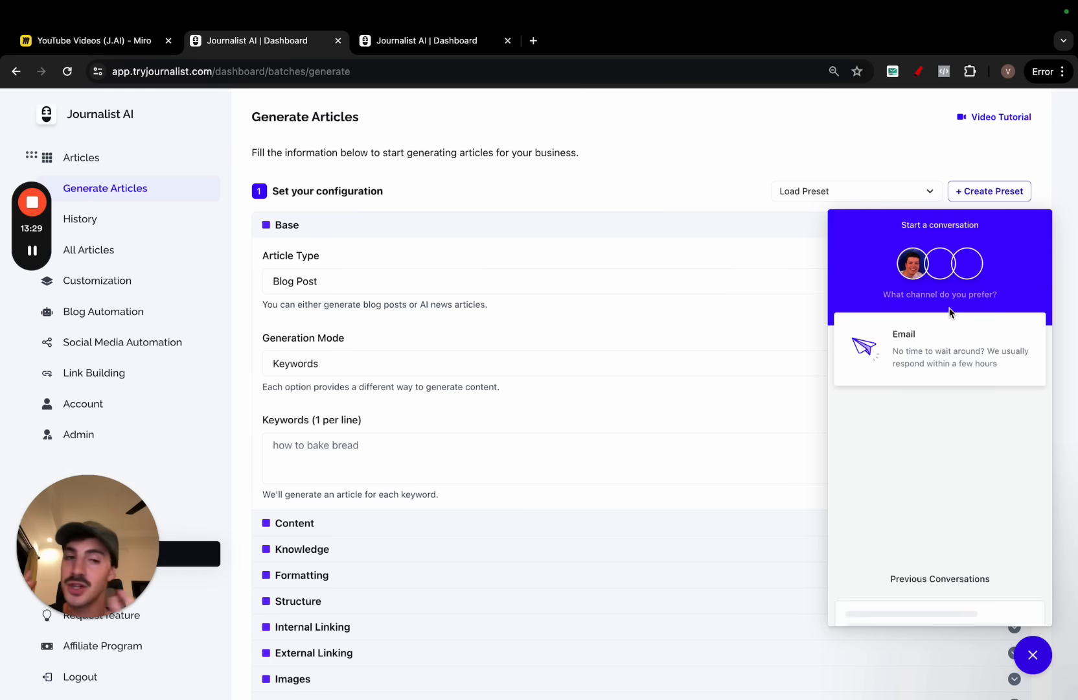
pyautogui.moveTo(941, 534)
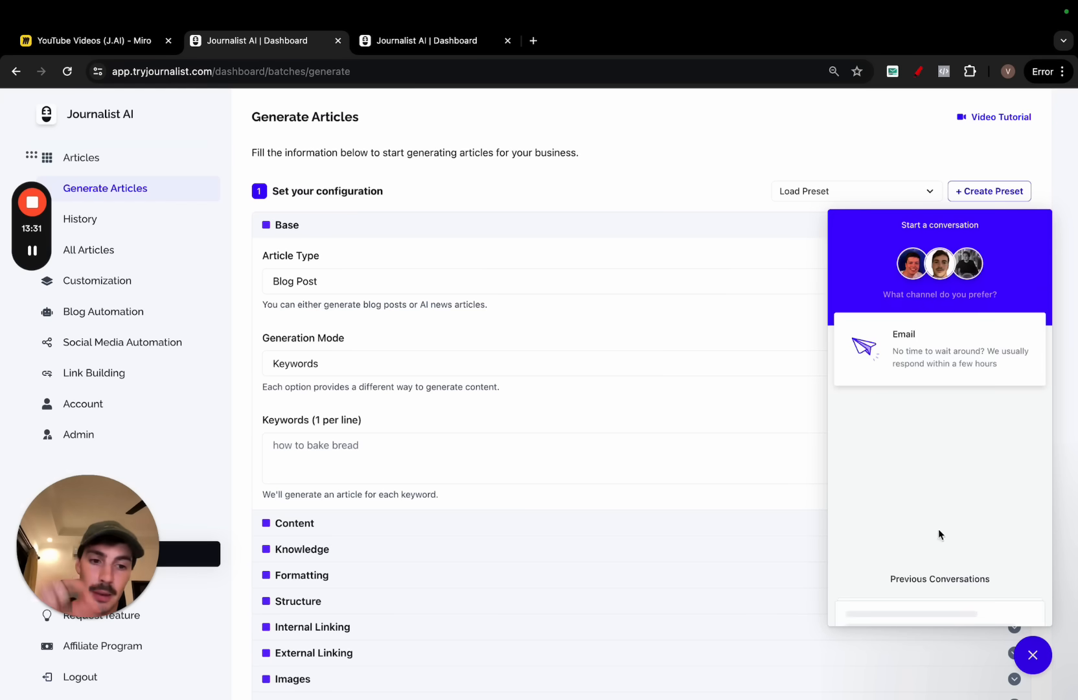
pyautogui.moveTo(973, 522)
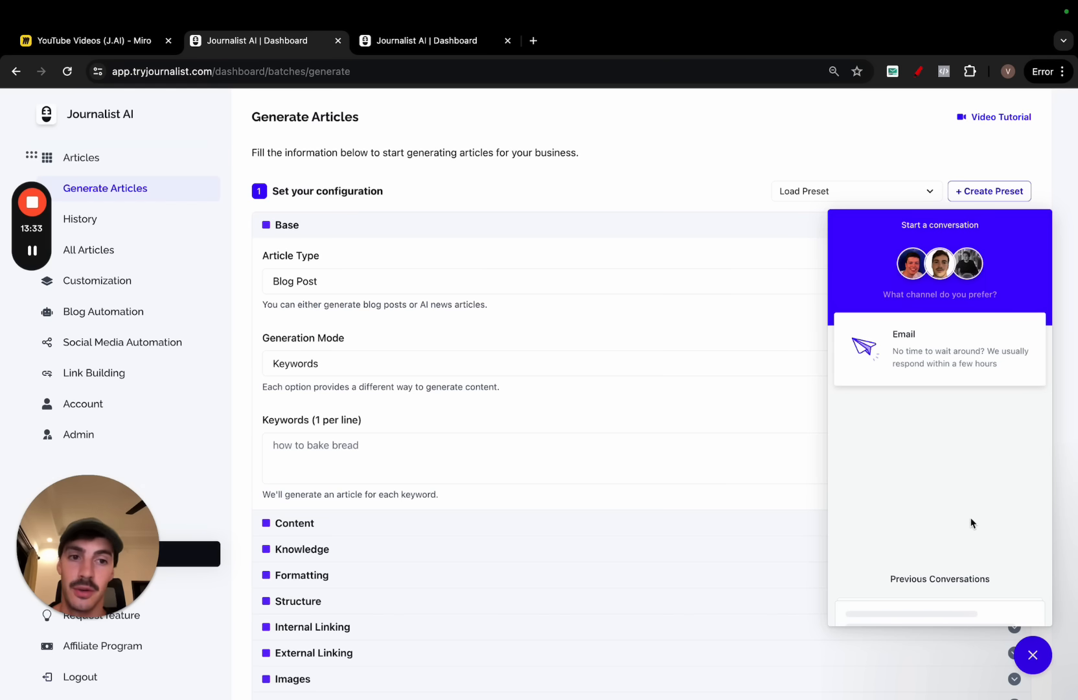
pyautogui.moveTo(928, 506)
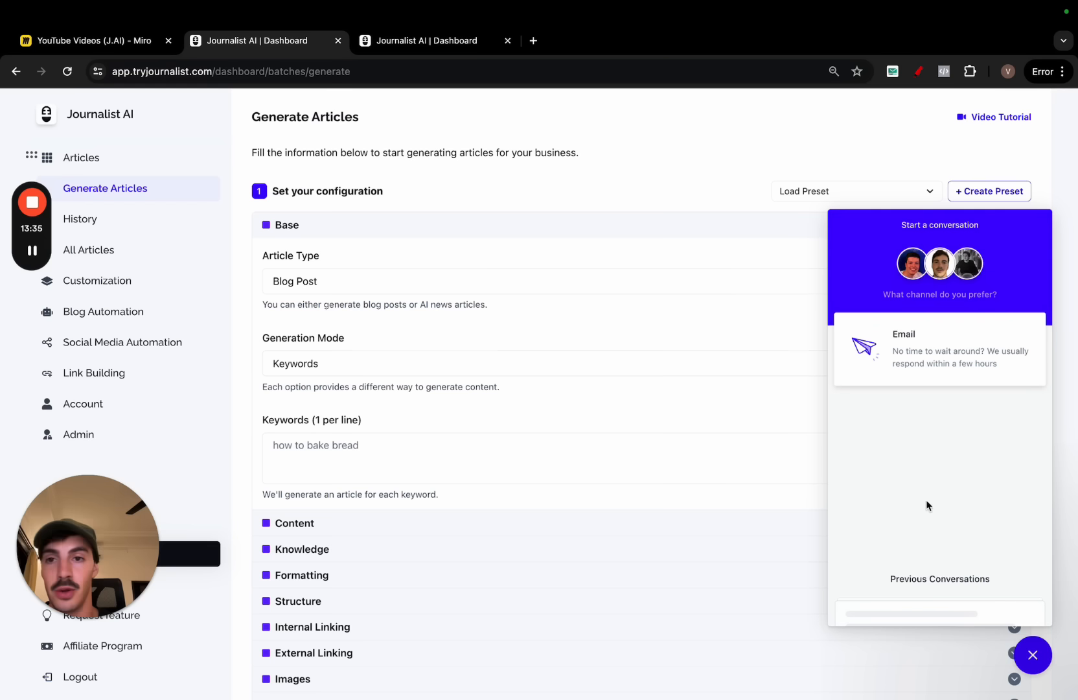
pyautogui.moveTo(123, 128)
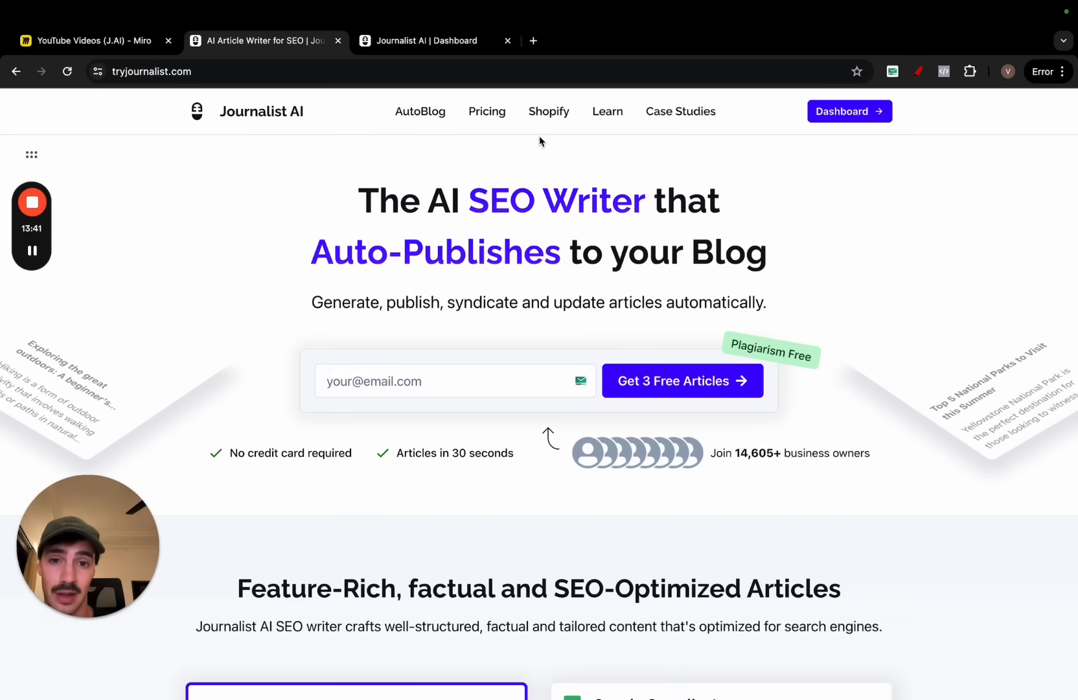
pyautogui.click(486, 111)
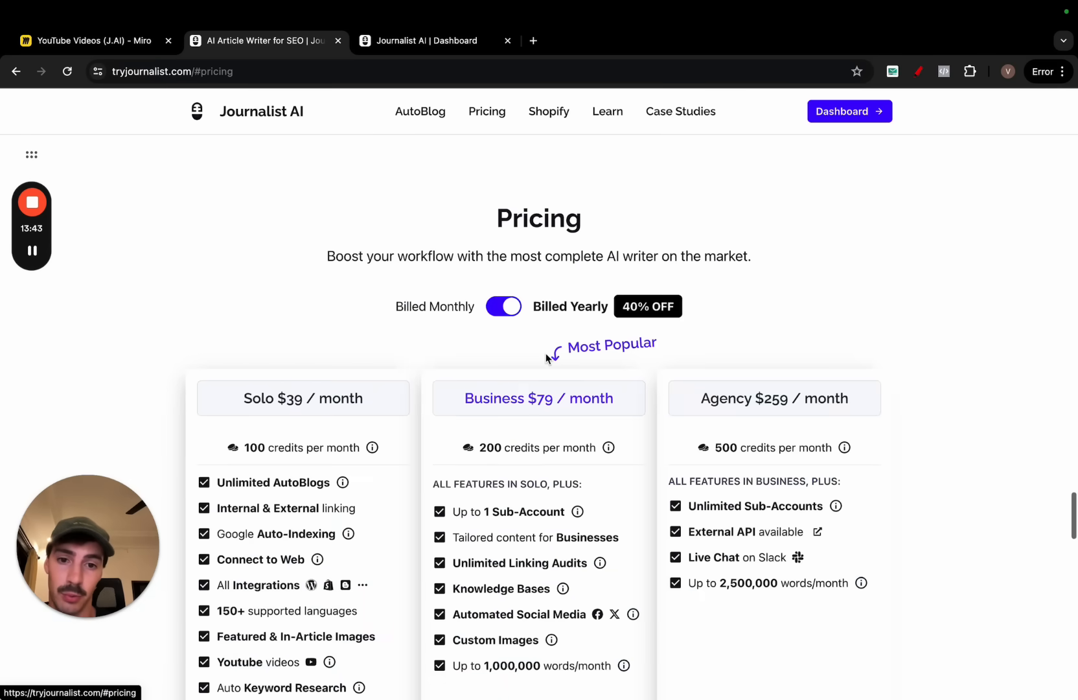
pyautogui.scroll(-3)
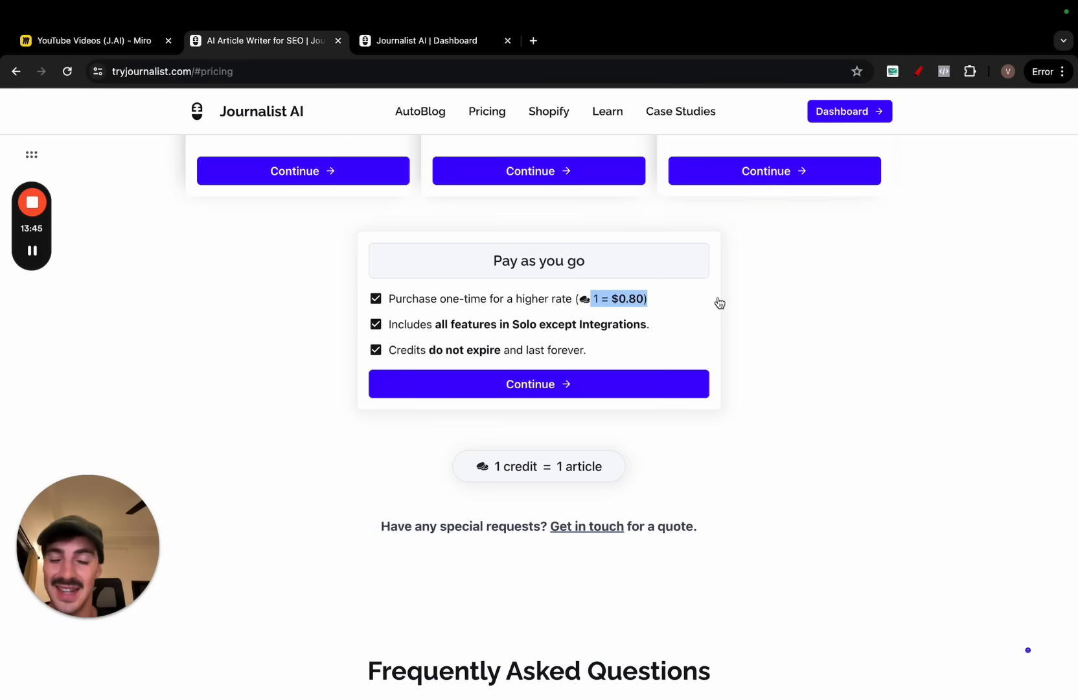
pyautogui.scroll(3)
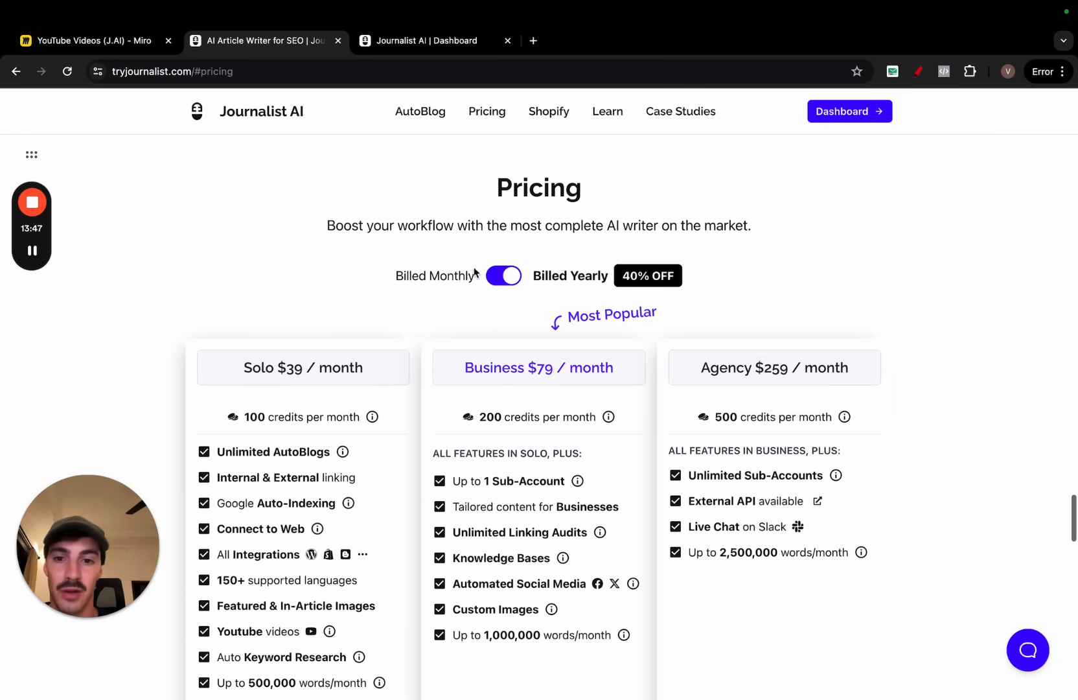
pyautogui.click(90, 41)
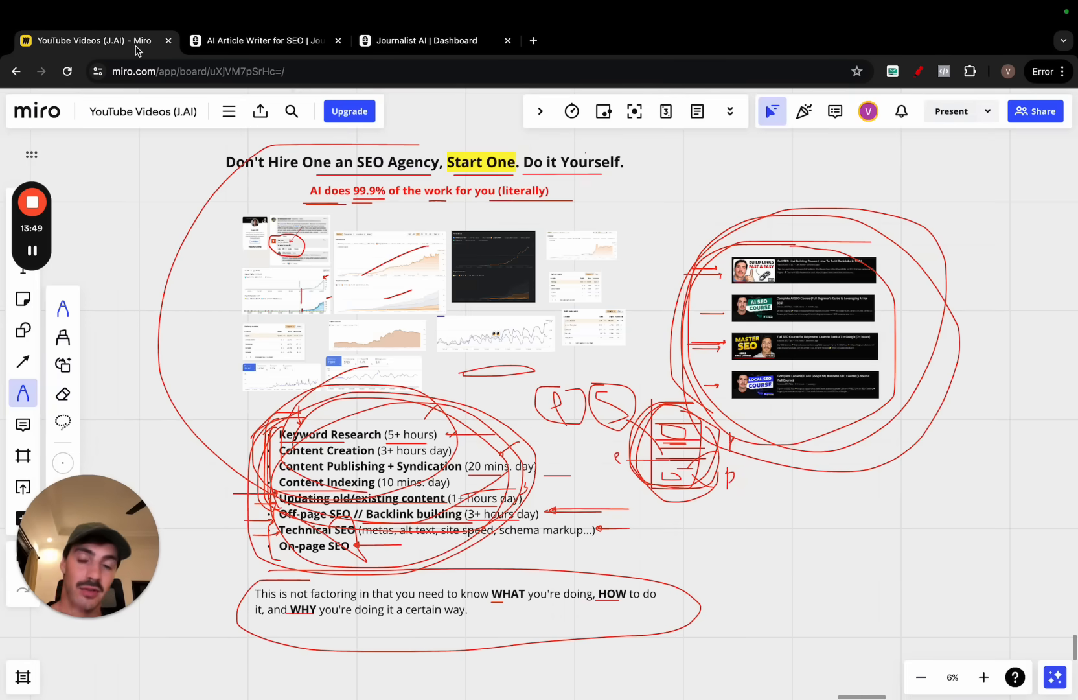